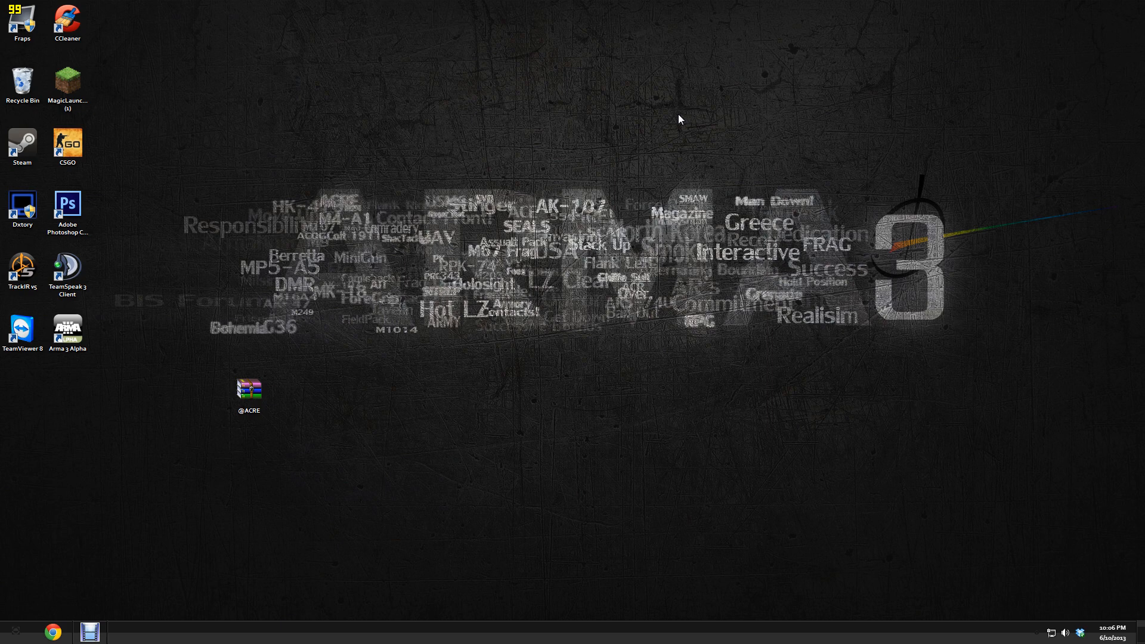
pyautogui.moveTo(331, 419)
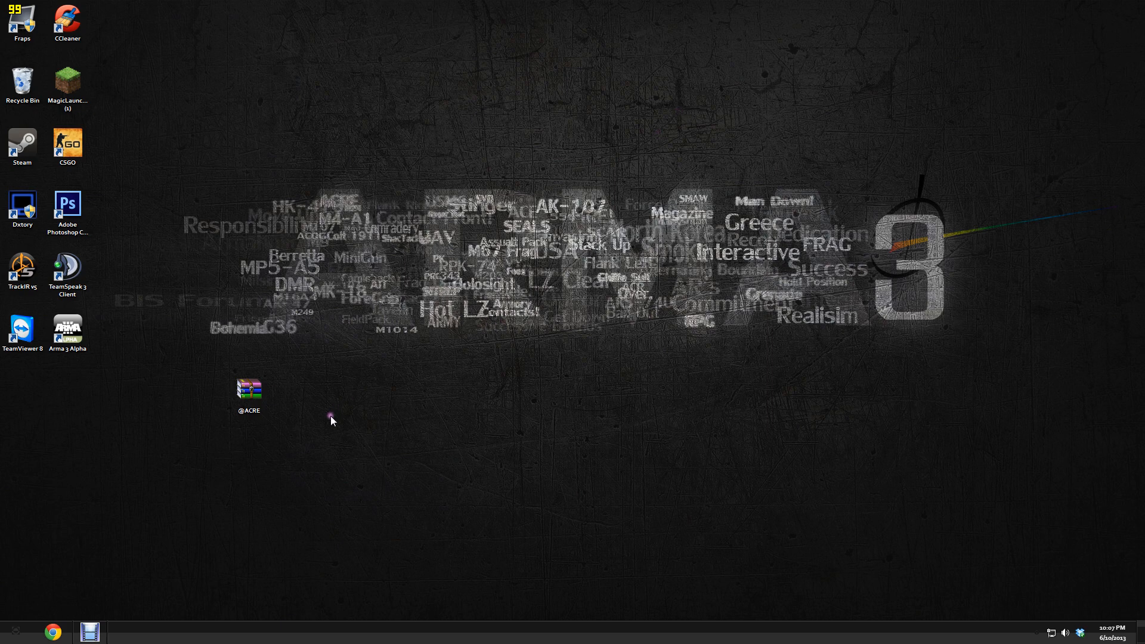
pyautogui.moveTo(252, 444)
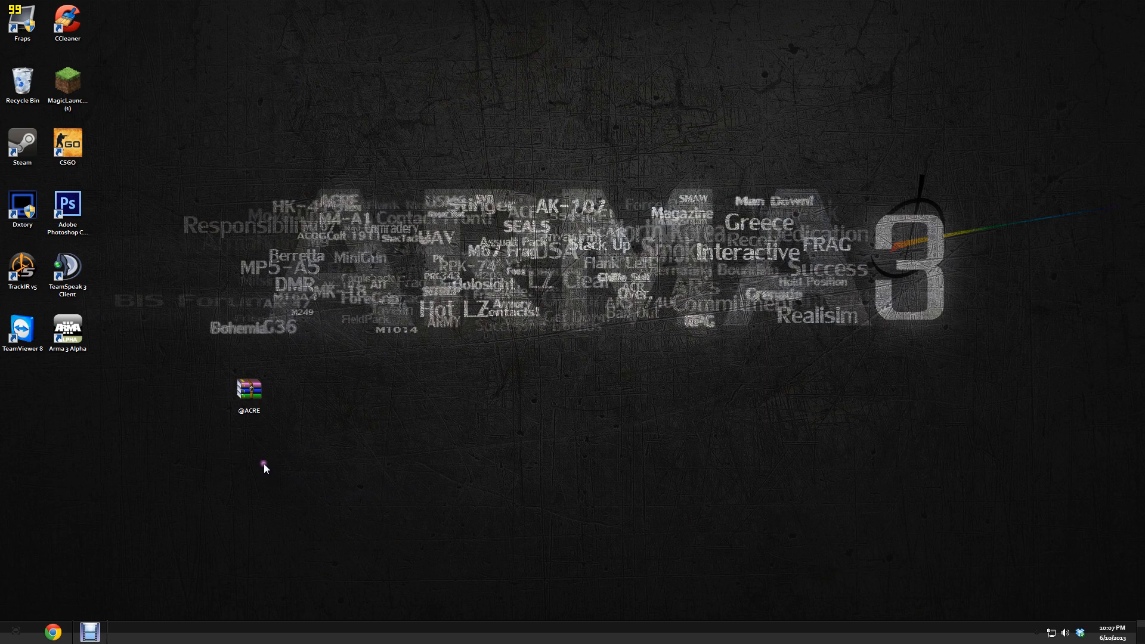
pyautogui.click(250, 389)
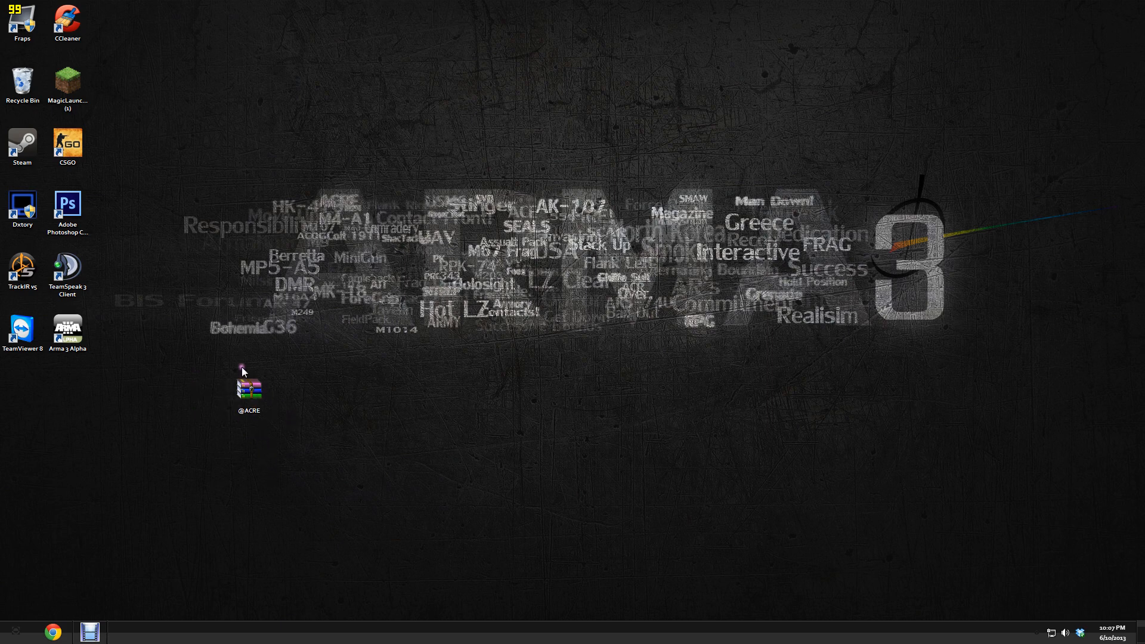
pyautogui.moveTo(282, 408)
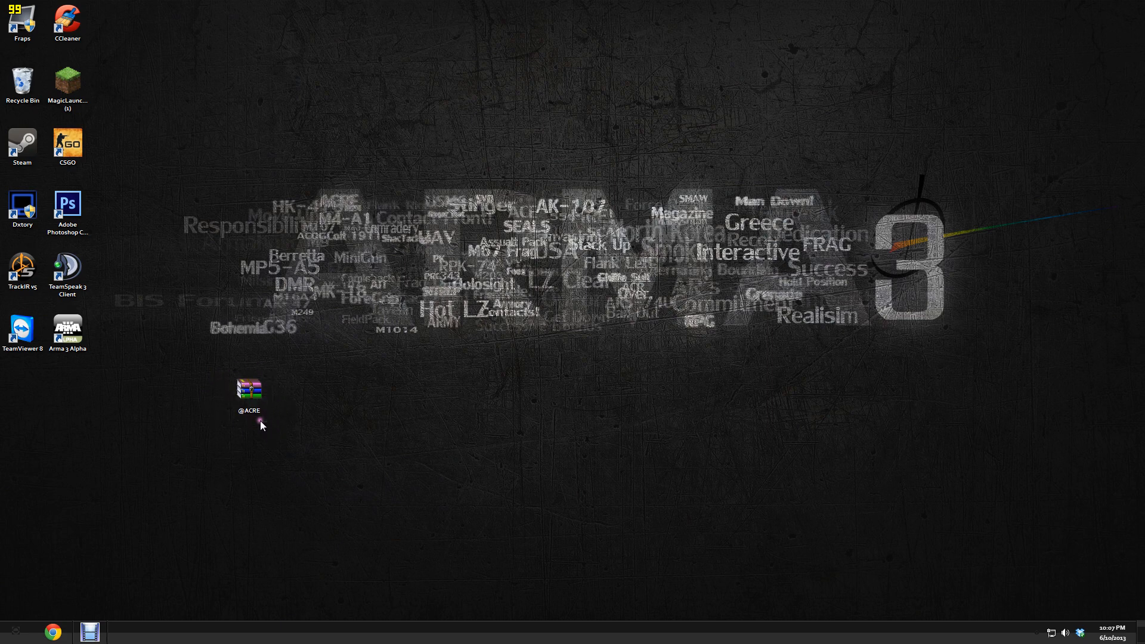
pyautogui.click(249, 395)
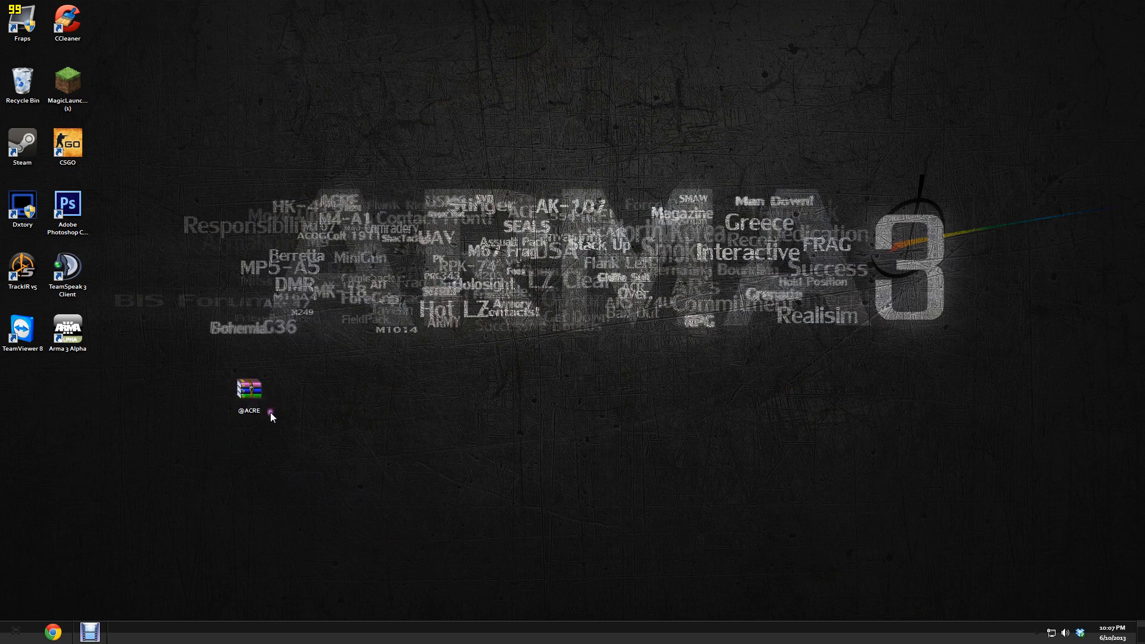
pyautogui.click(248, 388)
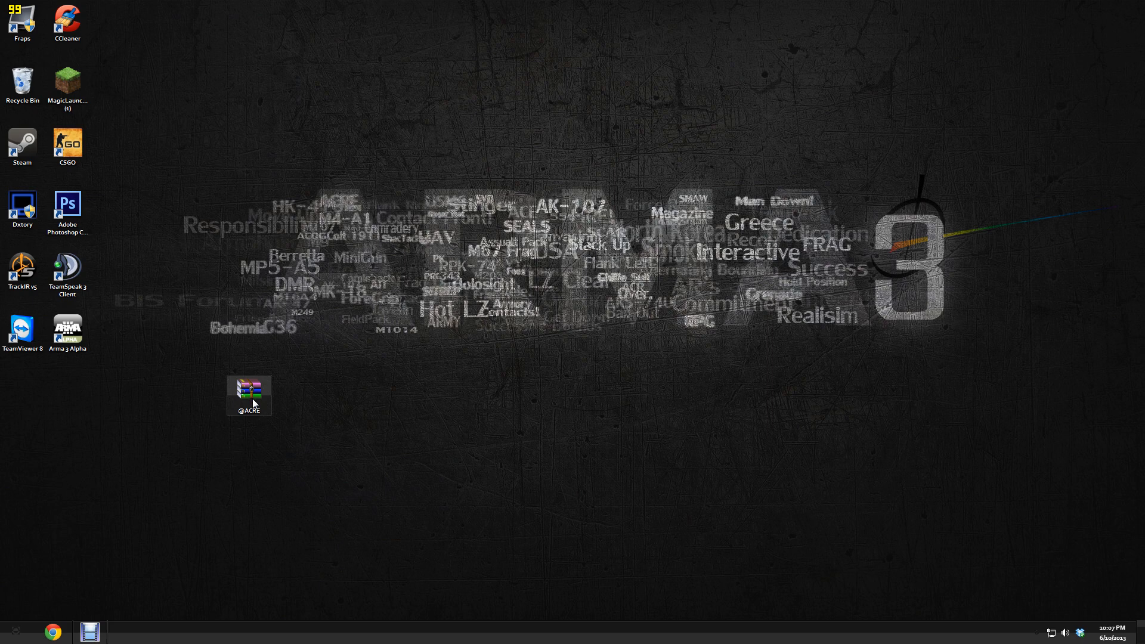
pyautogui.doubleClick(248, 388)
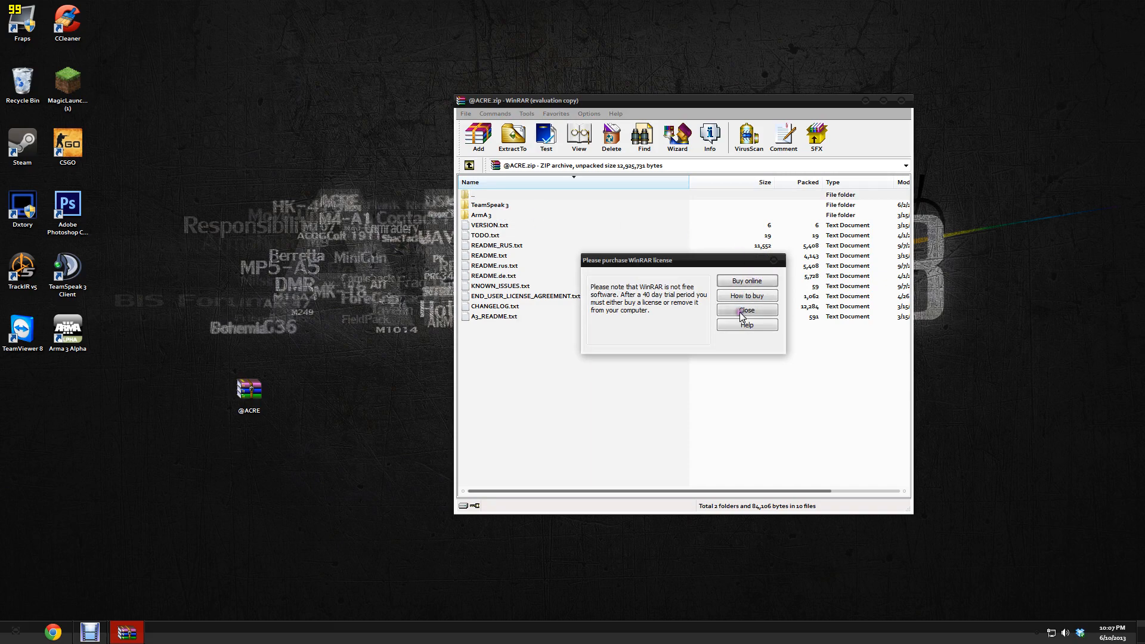
pyautogui.click(746, 311)
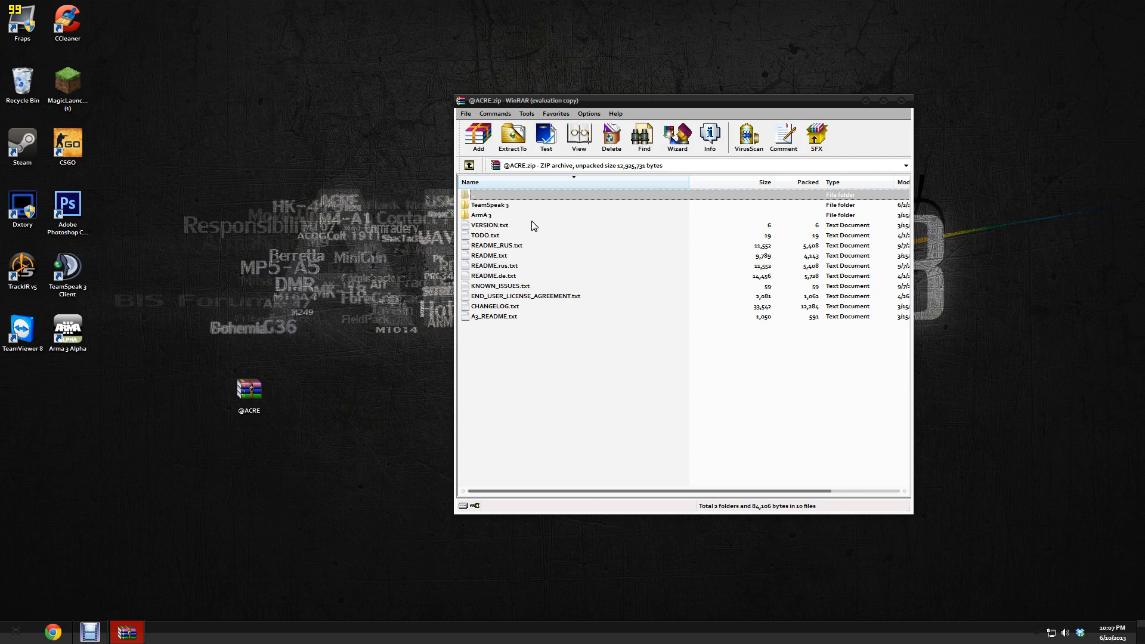
pyautogui.moveTo(522, 235)
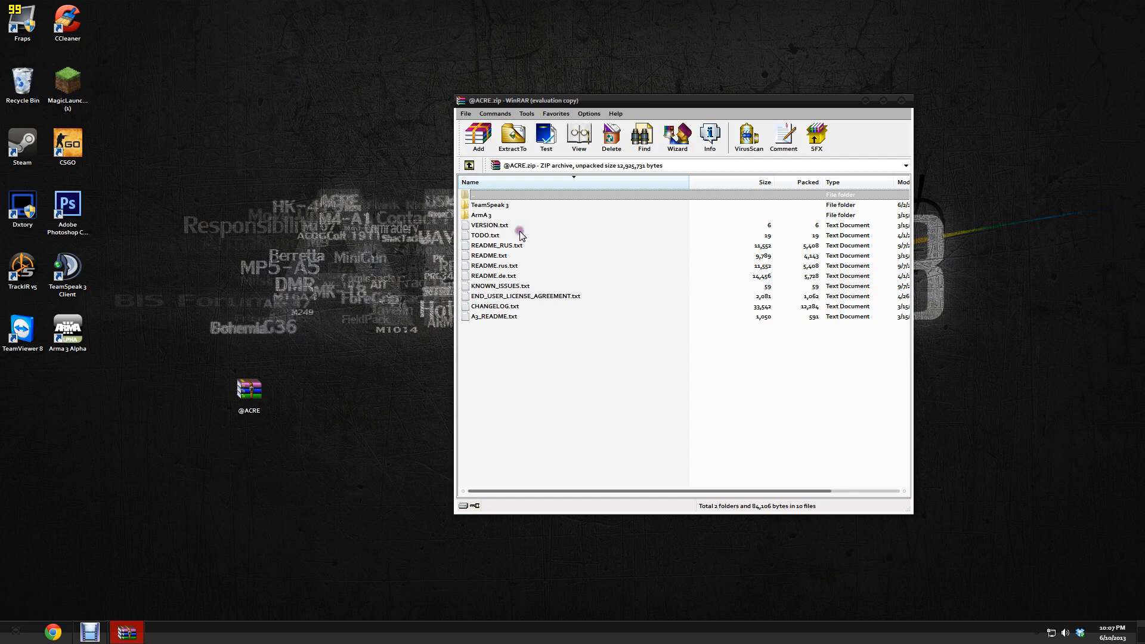
pyautogui.moveTo(521, 233)
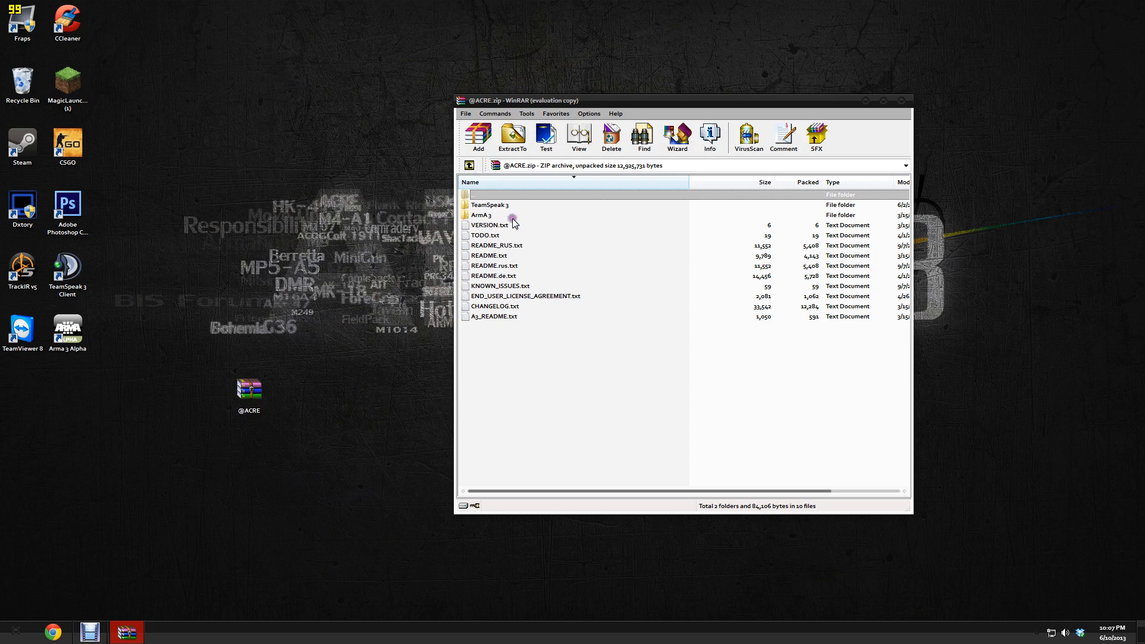
pyautogui.moveTo(493, 216)
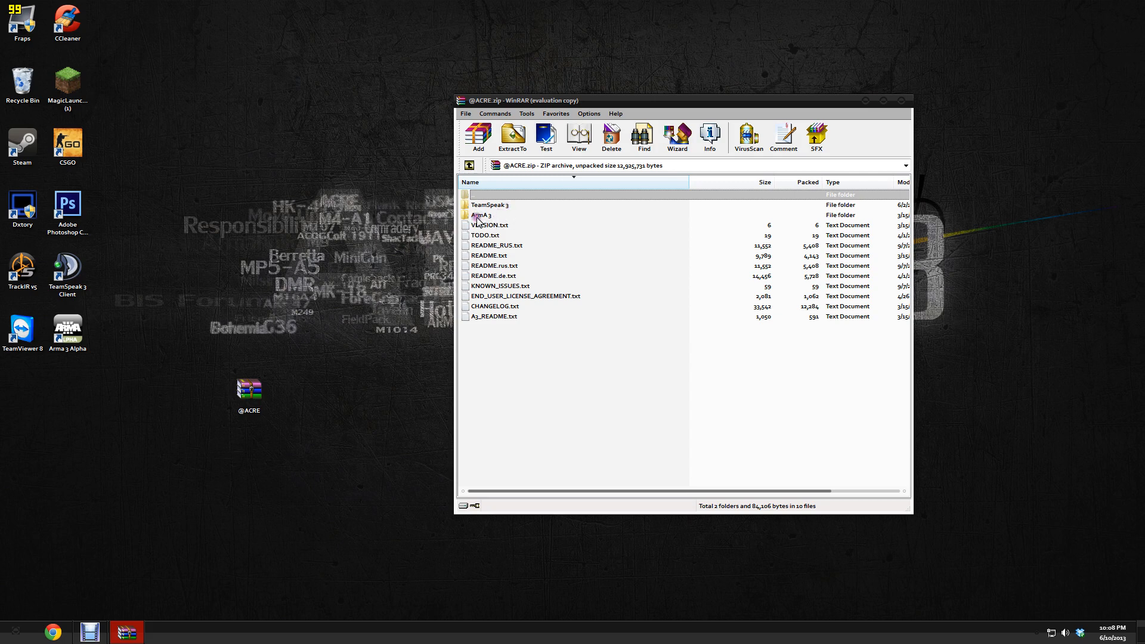
pyautogui.doubleClick(487, 215)
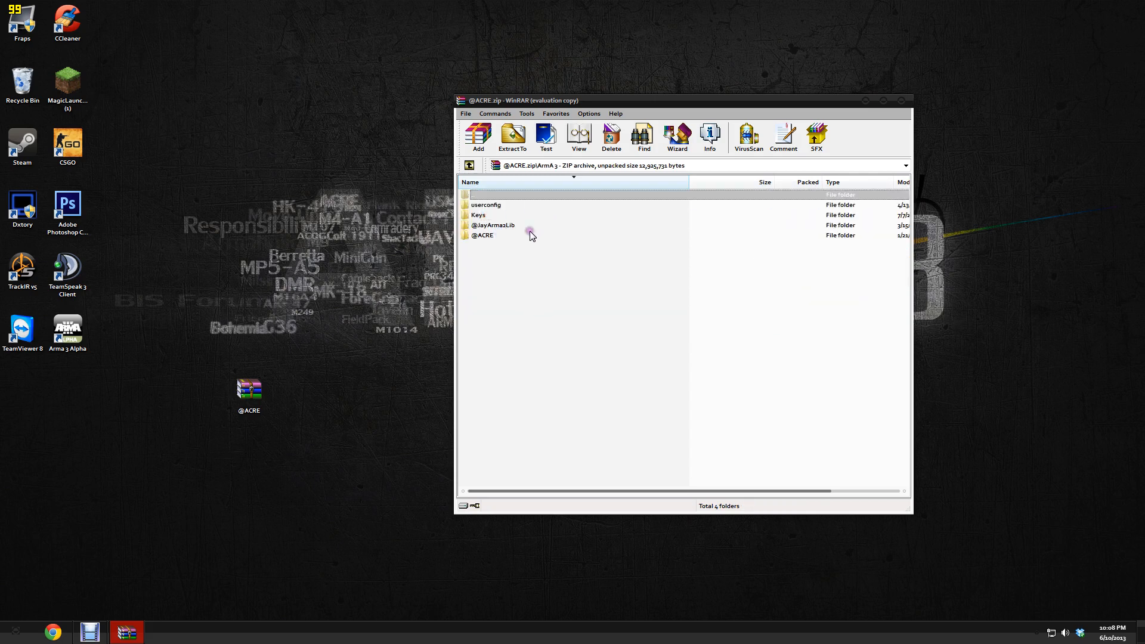
pyautogui.moveTo(194, 214)
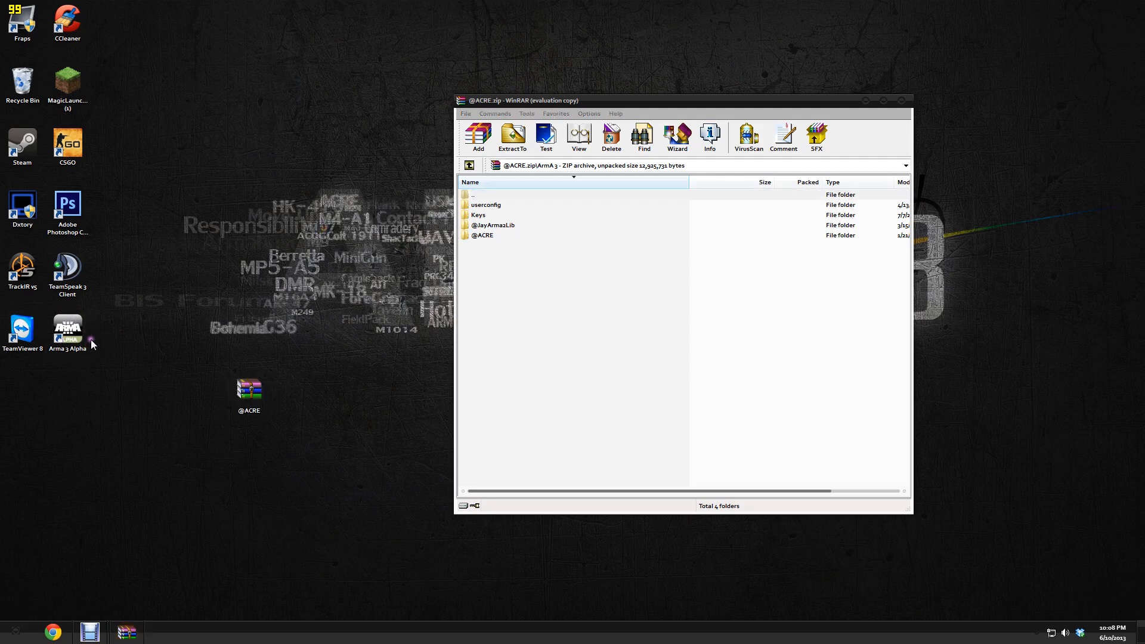
pyautogui.moveTo(121, 343)
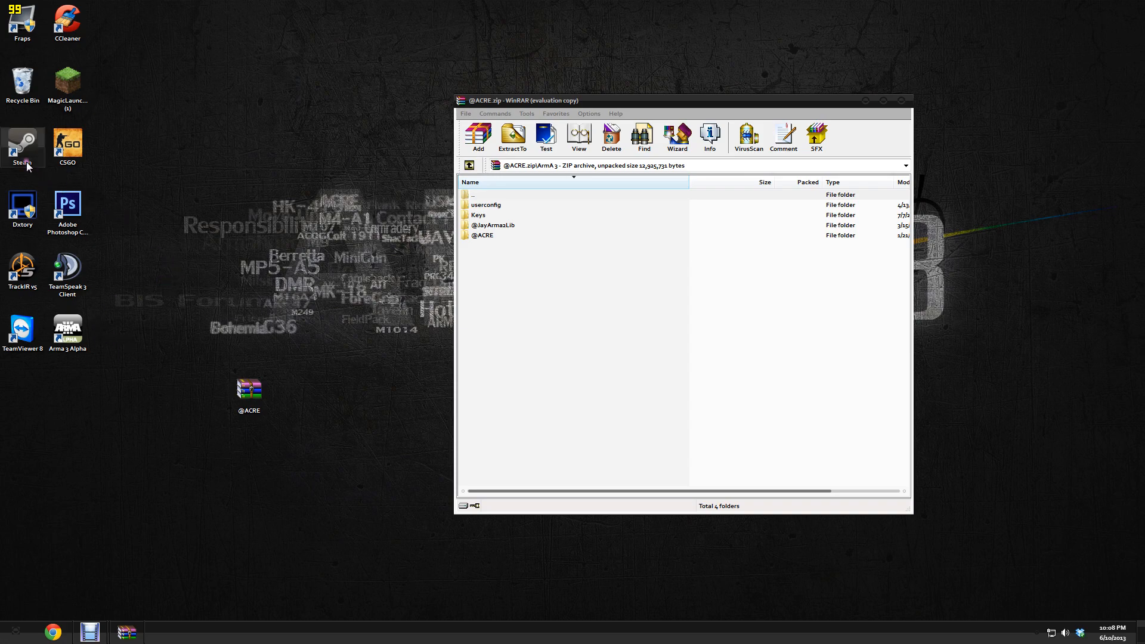
# Launch Steam and show Arma 3 Alpha's Properties on the Local Files tab from the games library
pyautogui.click(23, 143)
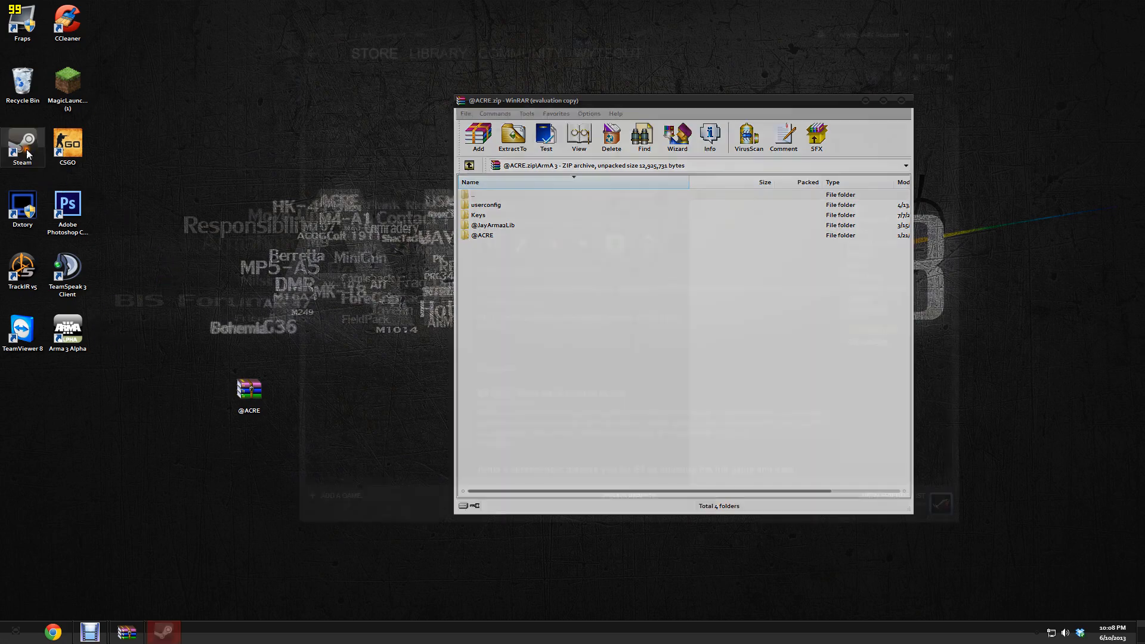
pyautogui.click(395, 35)
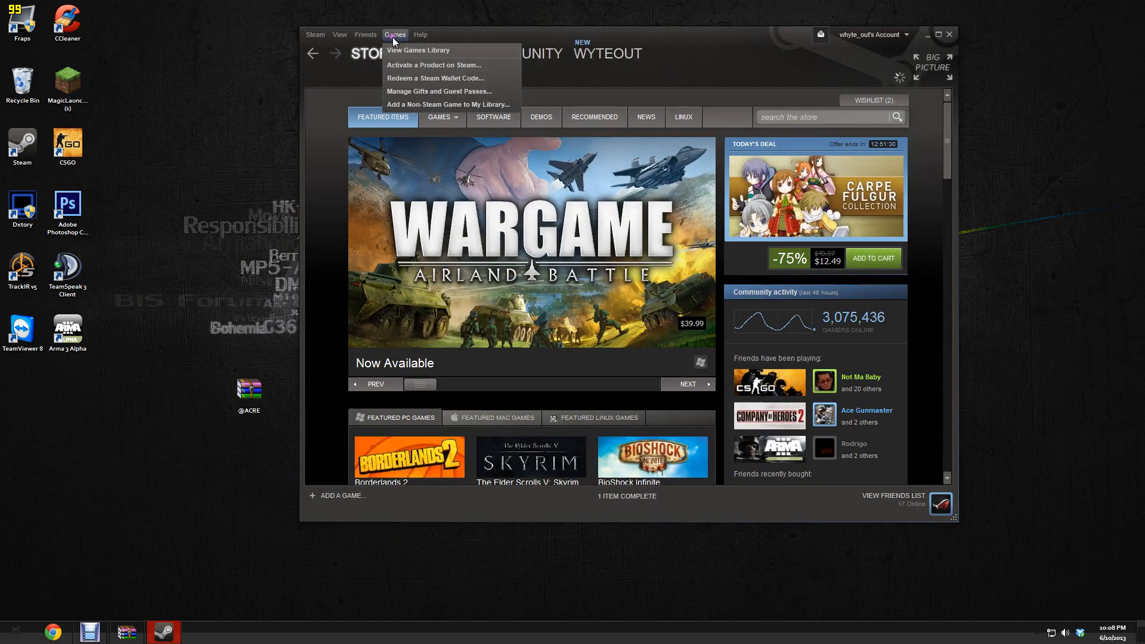
pyautogui.moveTo(418, 50)
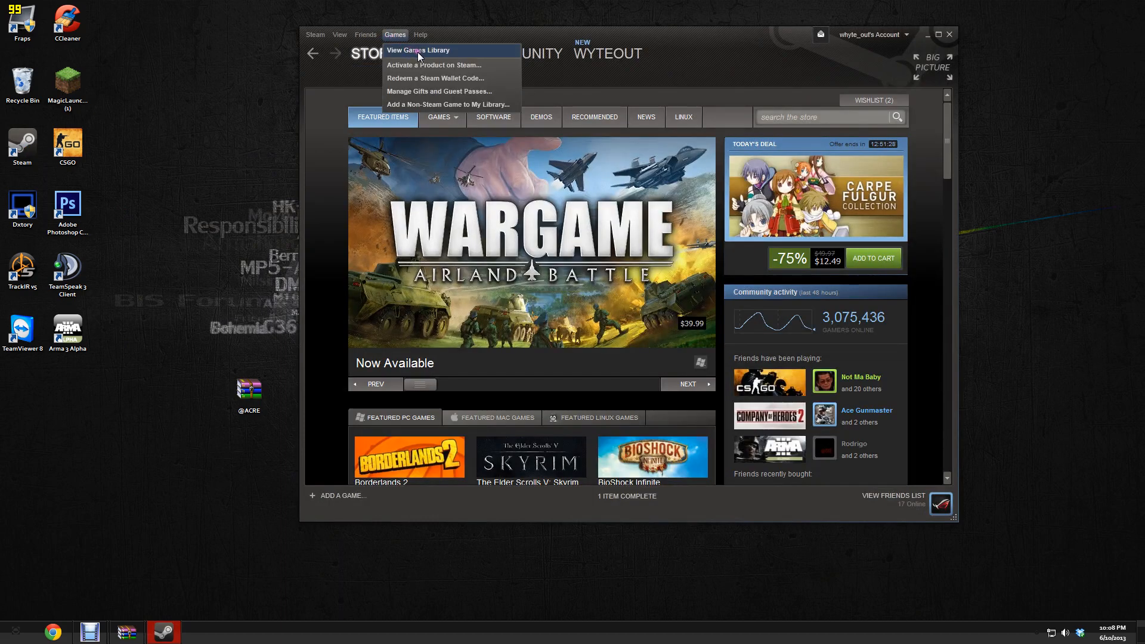
pyautogui.click(417, 50)
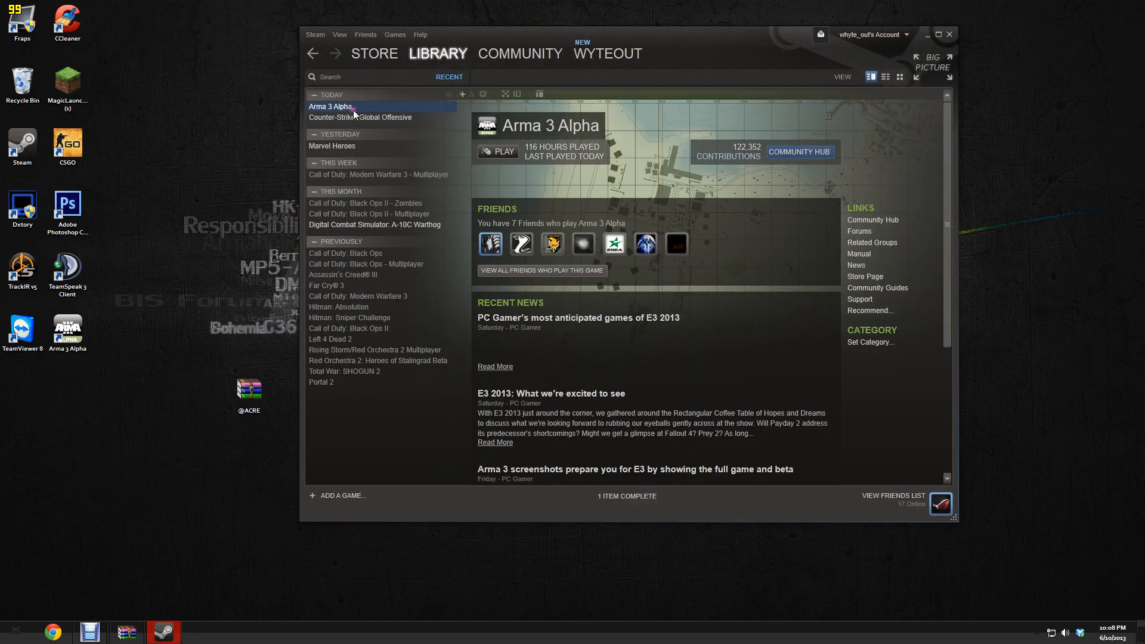
pyautogui.rightClick(331, 106)
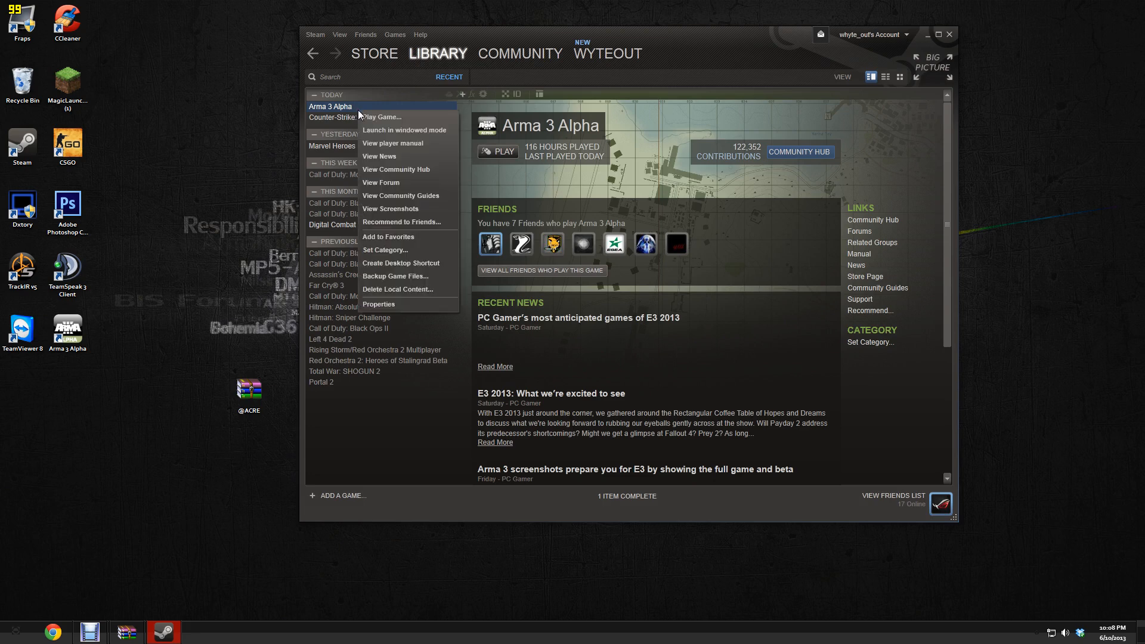
pyautogui.moveTo(392, 223)
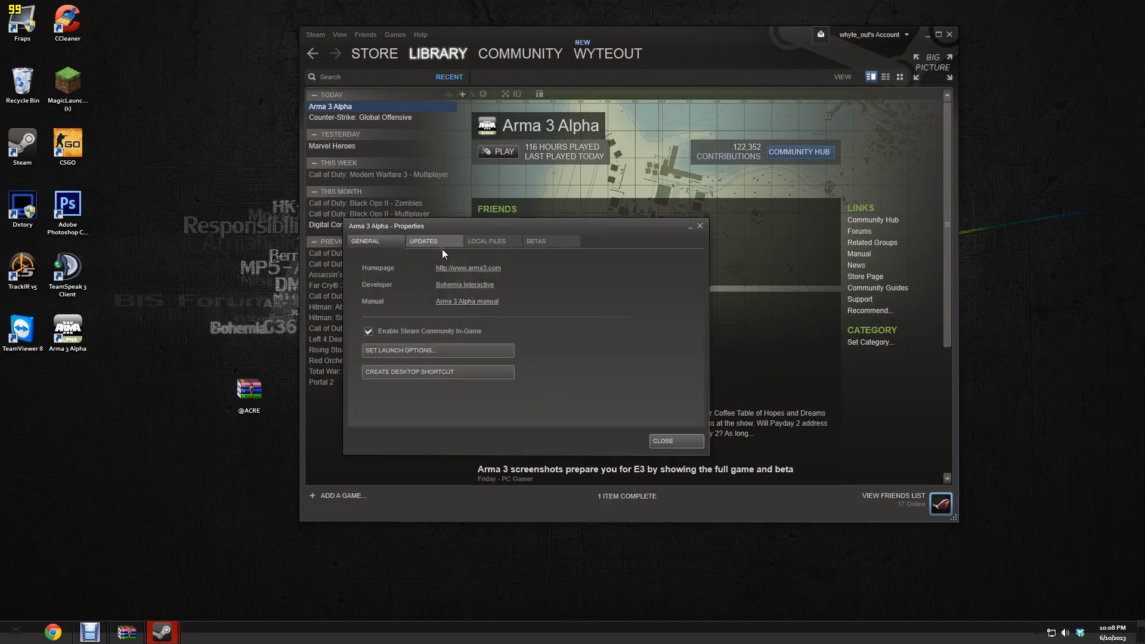
pyautogui.moveTo(493, 241)
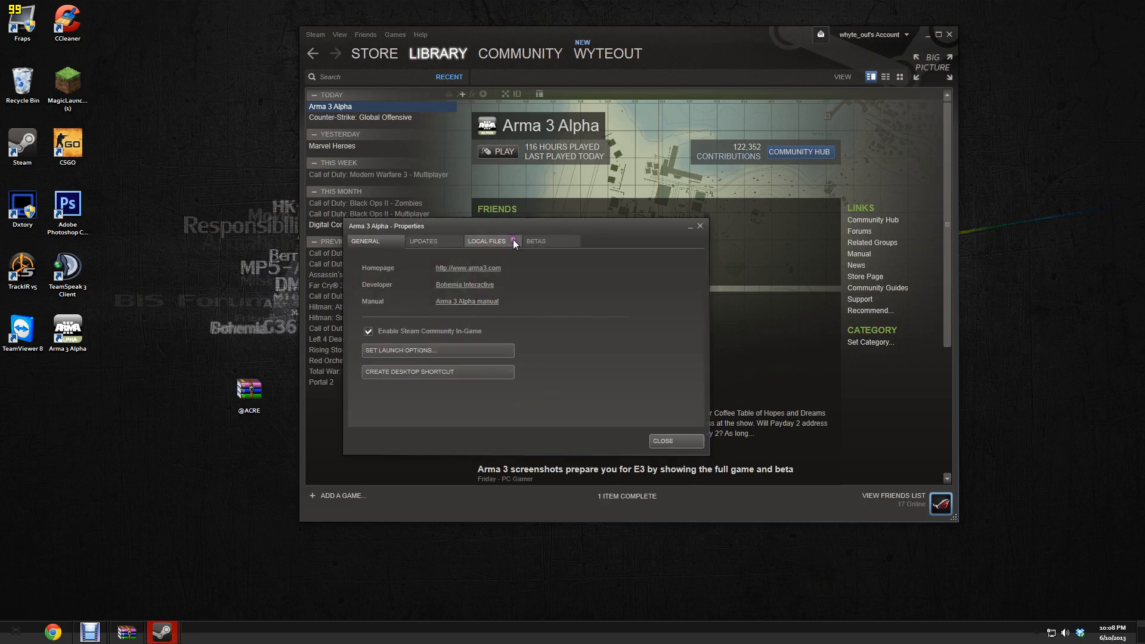
pyautogui.click(486, 241)
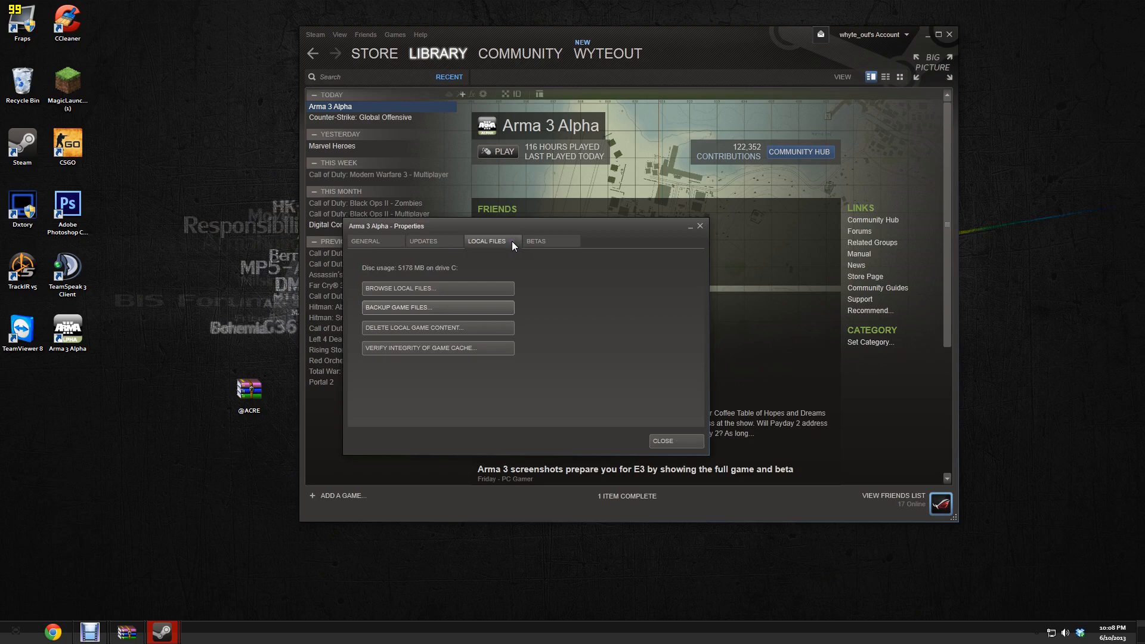
pyautogui.moveTo(450, 291)
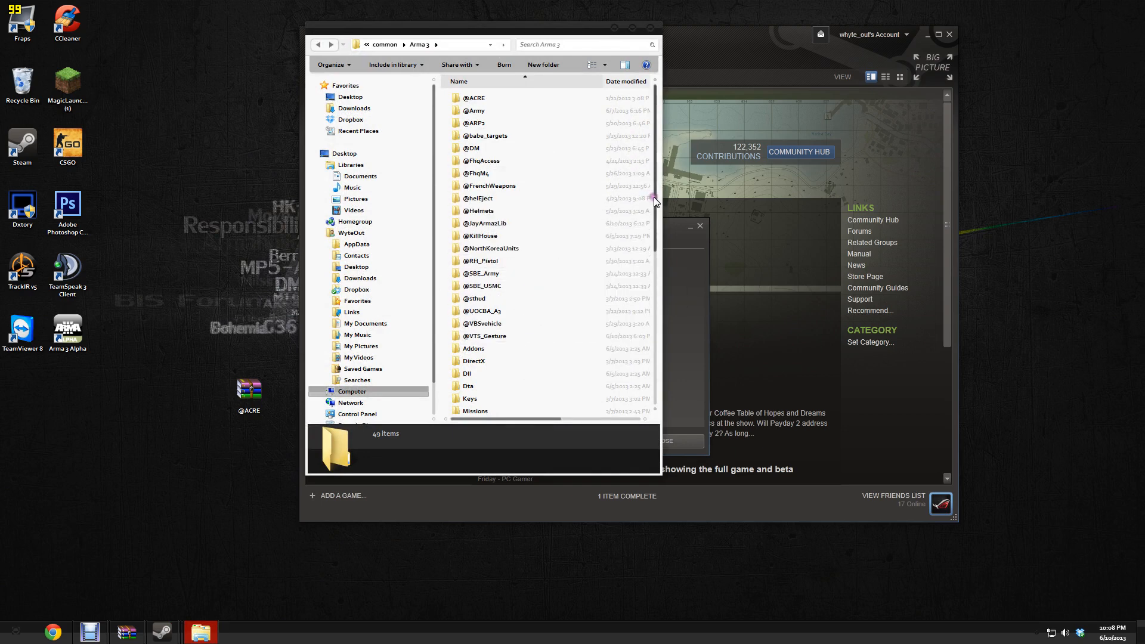
pyautogui.moveTo(512, 310)
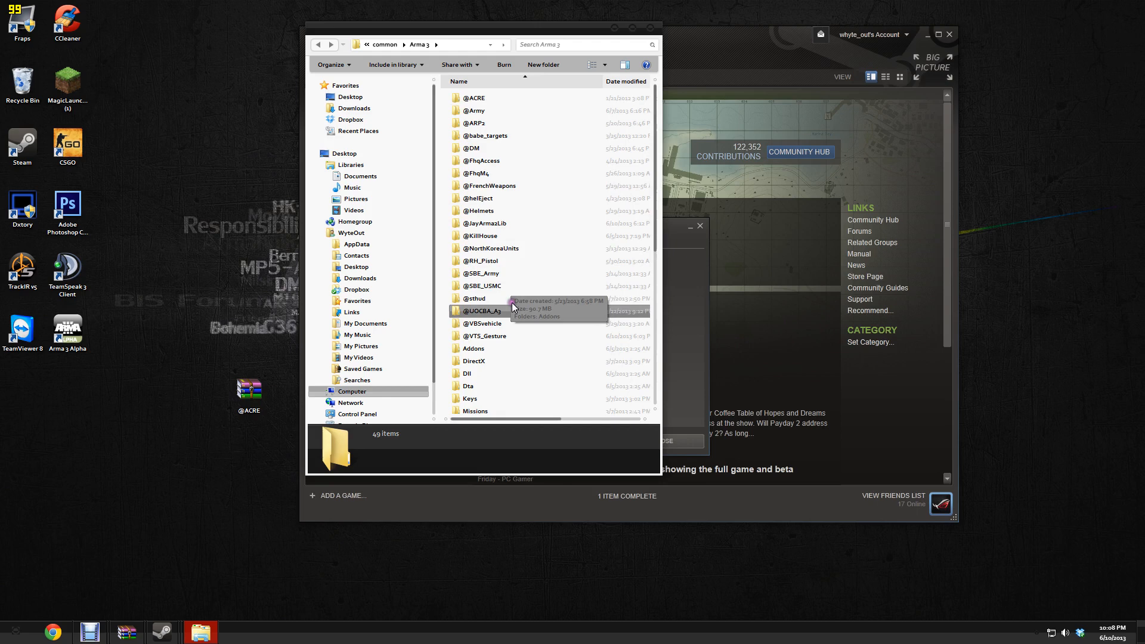
pyautogui.moveTo(644, 93)
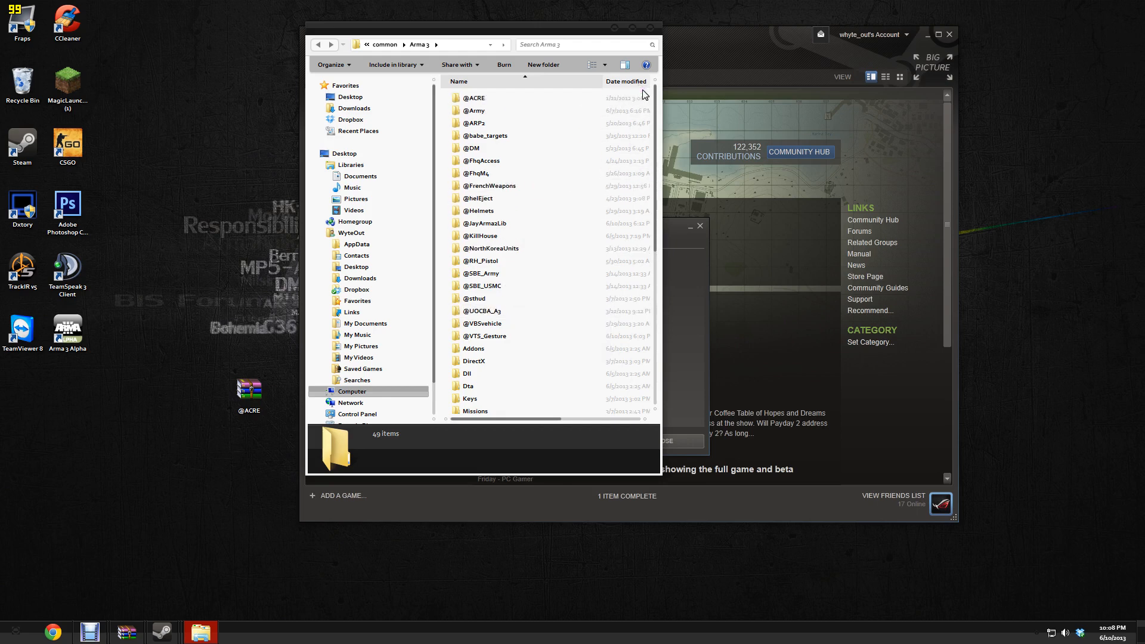
# Browse Arma 3 Alpha's local files so its install folder opens in Explorer
pyautogui.click(479, 200)
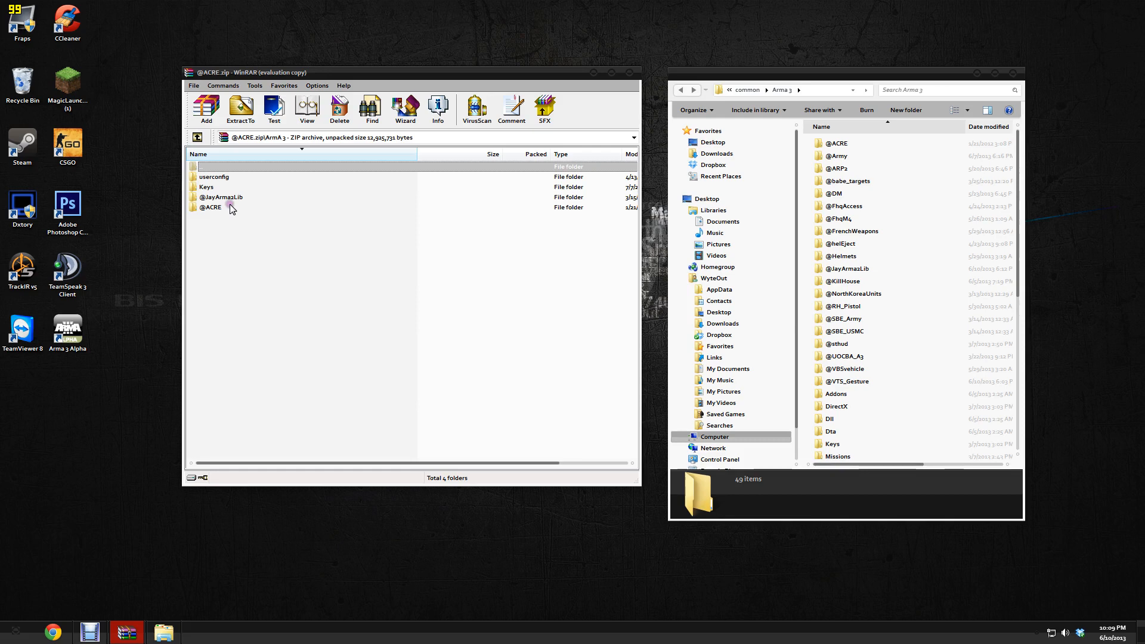
pyautogui.click(221, 197)
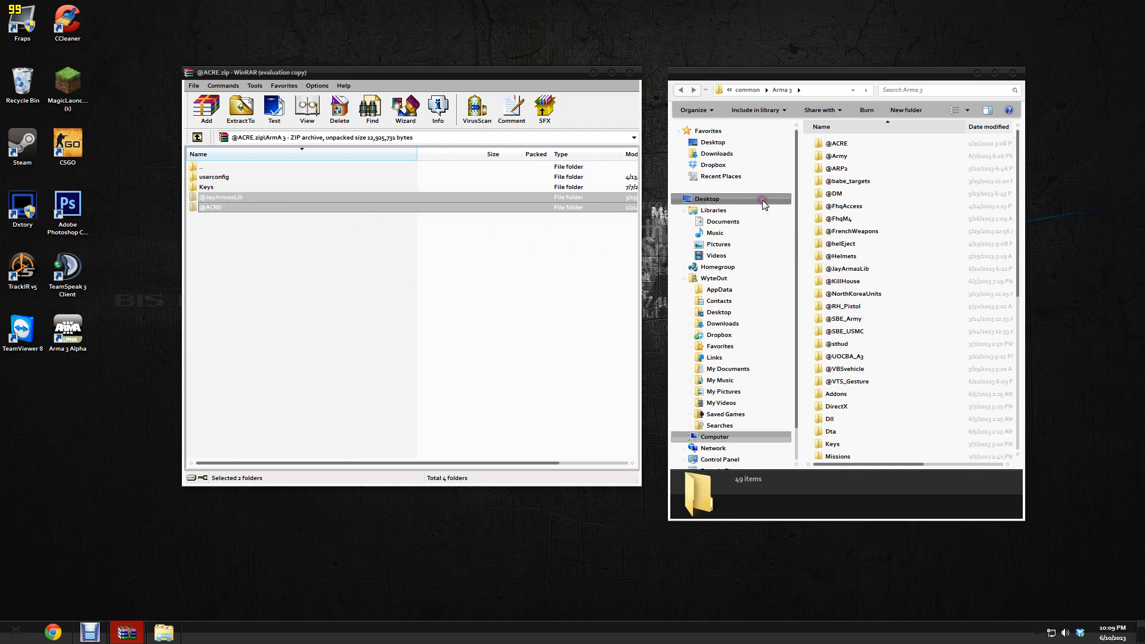
pyautogui.click(836, 144)
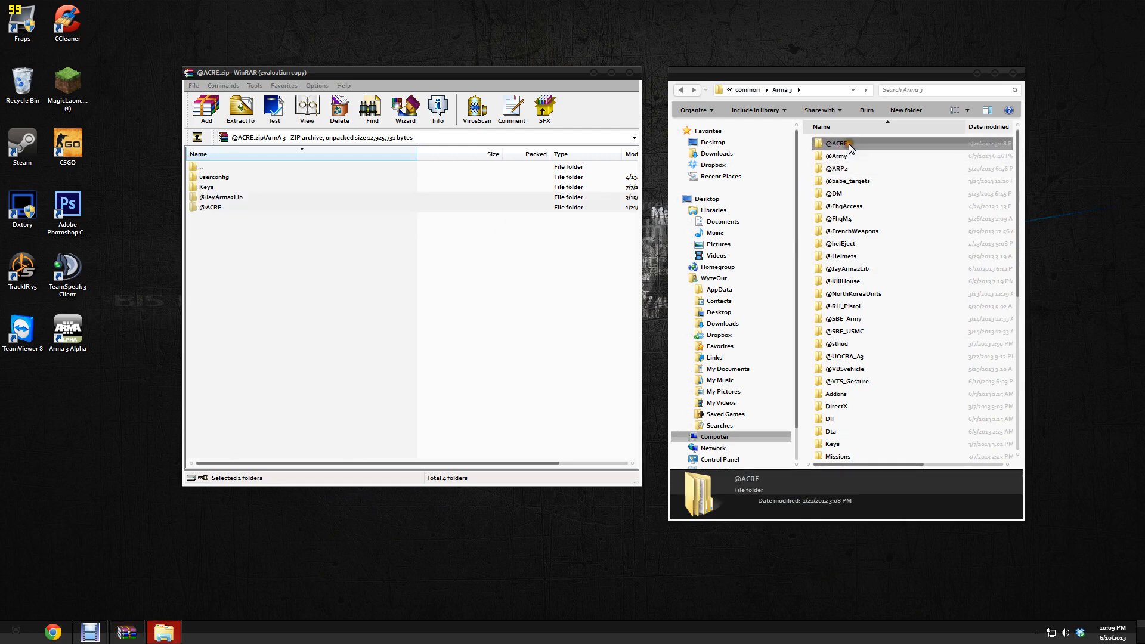
pyautogui.doubleClick(837, 142)
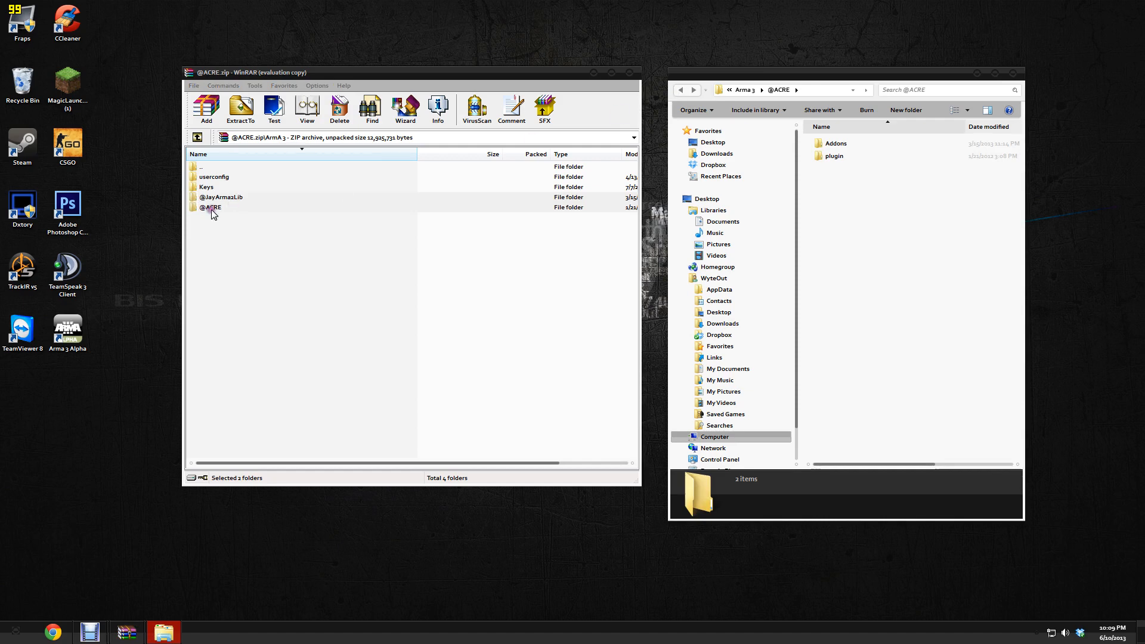
pyautogui.doubleClick(212, 206)
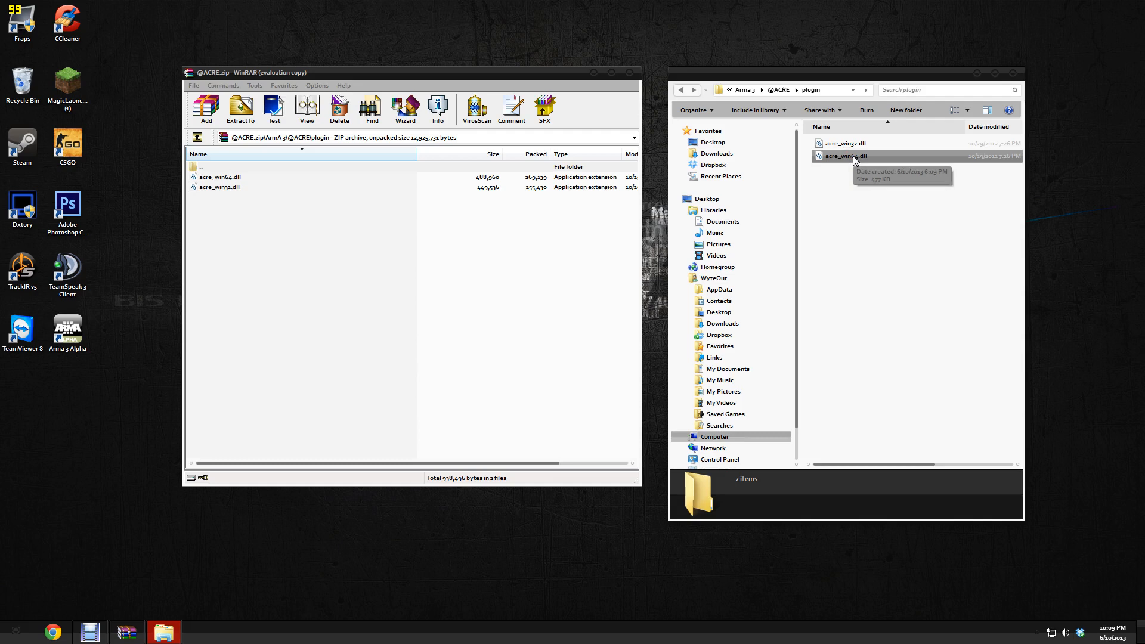
pyautogui.click(845, 143)
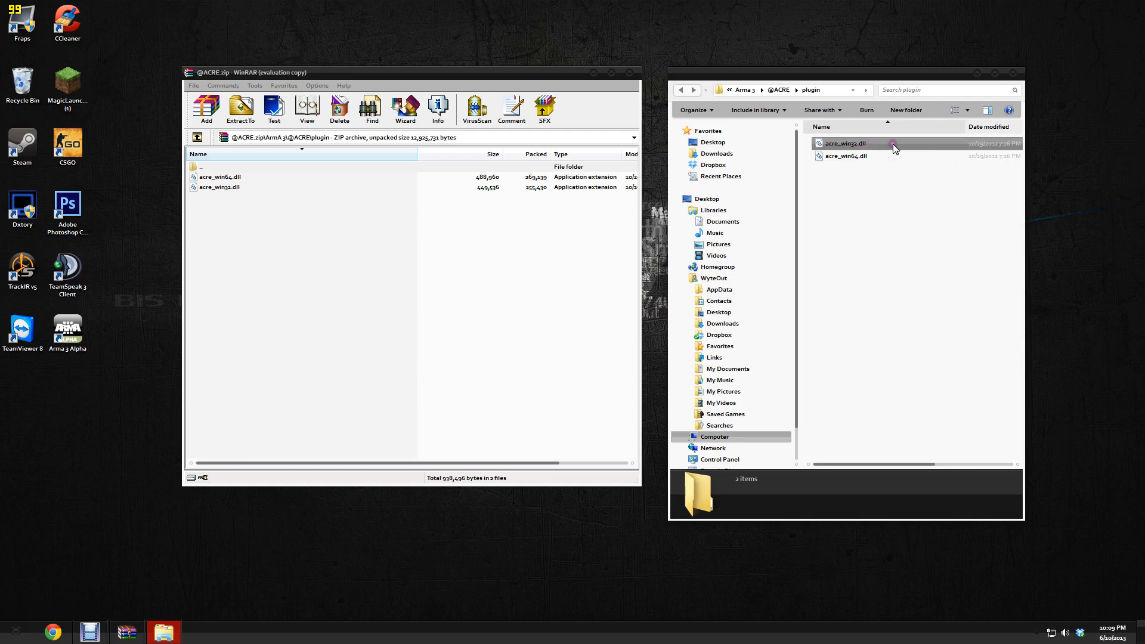
pyautogui.click(844, 155)
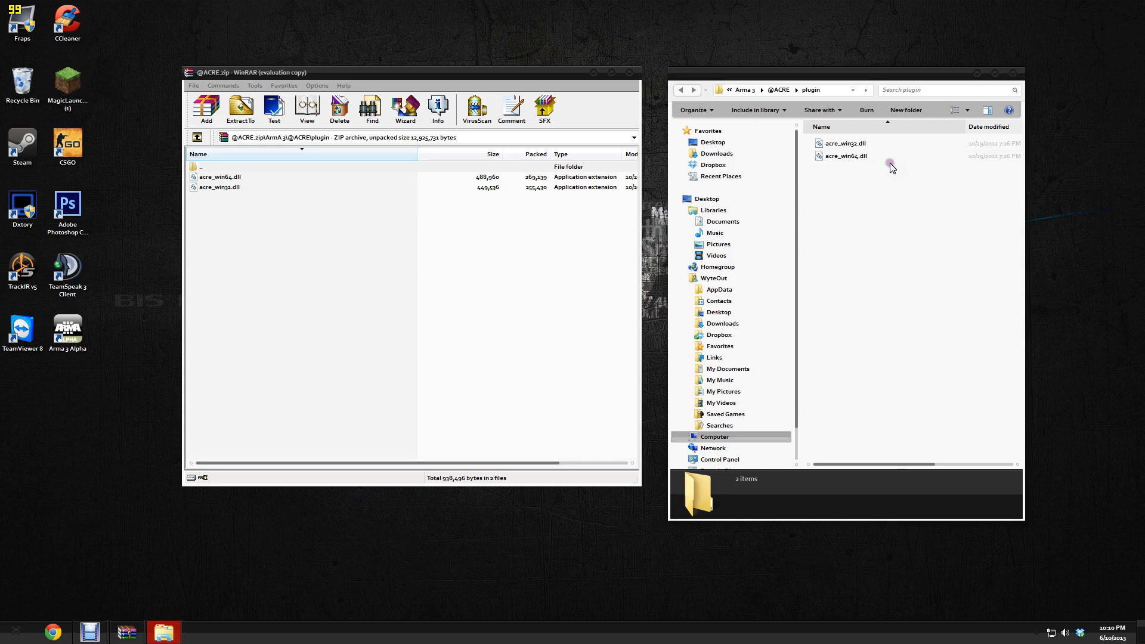
pyautogui.click(846, 157)
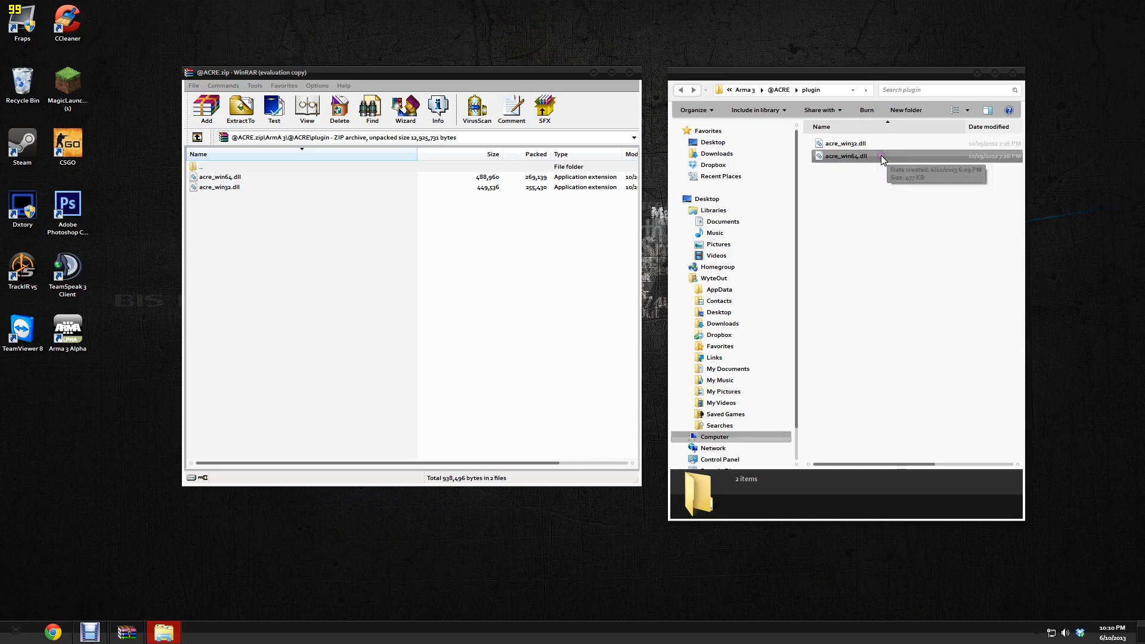
pyautogui.rightClick(845, 156)
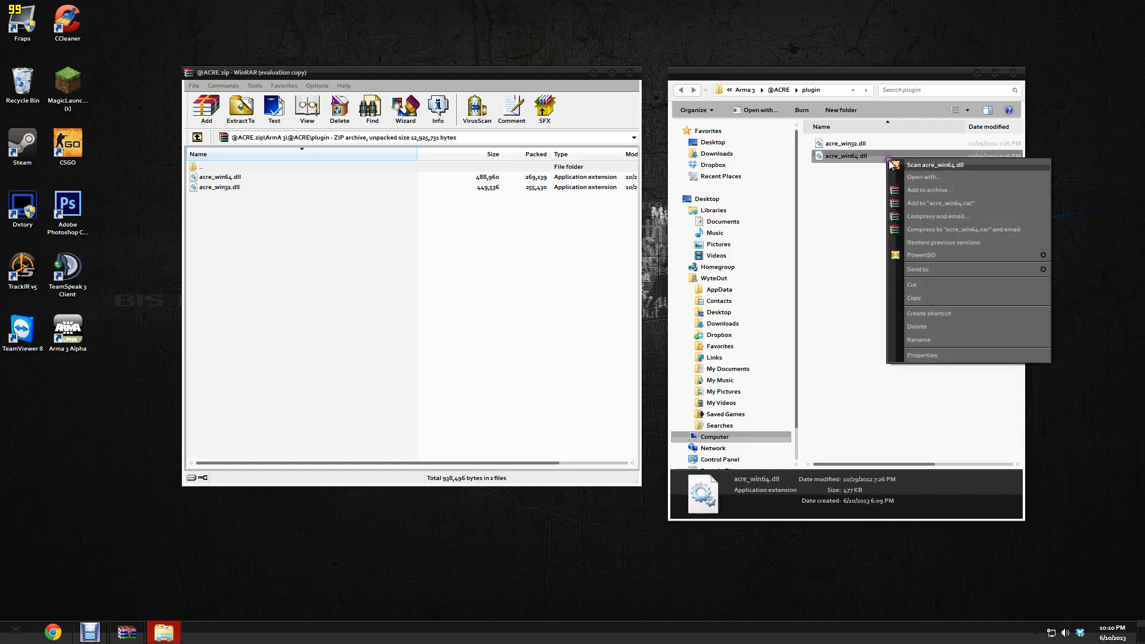
pyautogui.moveTo(1078, 212)
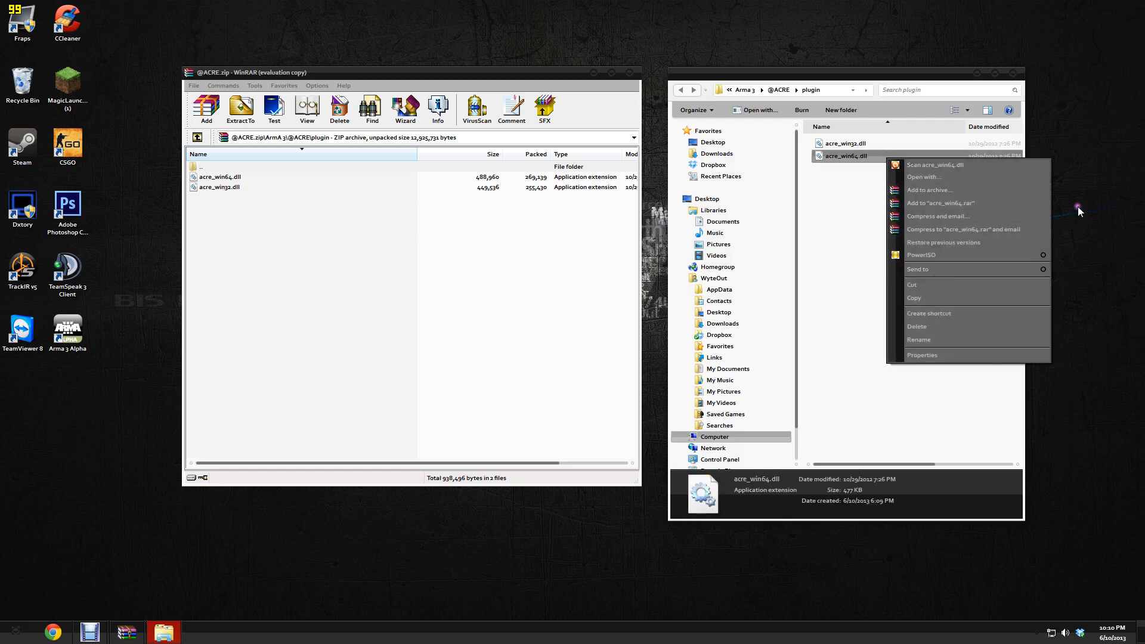
pyautogui.click(1080, 210)
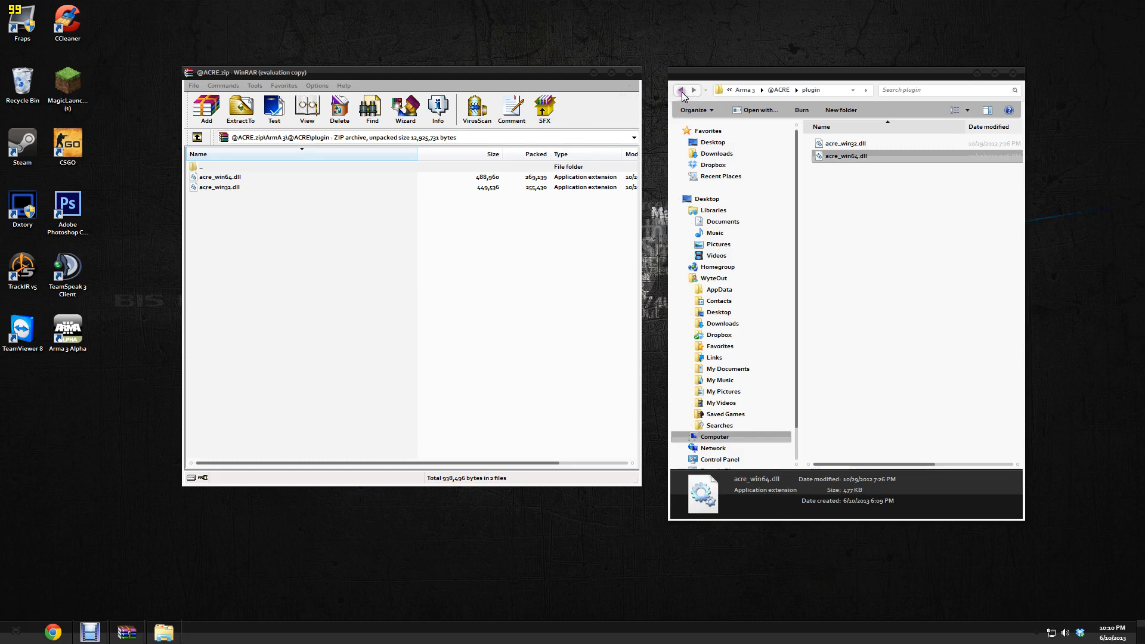
# Verify acre_win64.dll sits in the TeamSpeak 3 Client plugins folder, then close that window
pyautogui.click(680, 89)
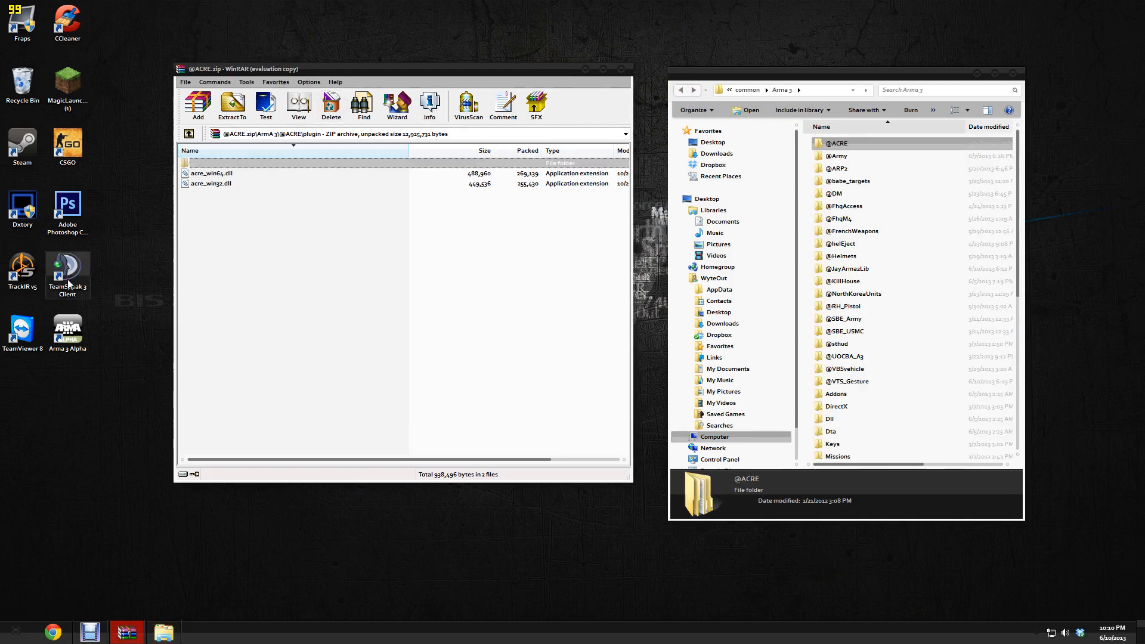
pyautogui.moveTo(99, 298)
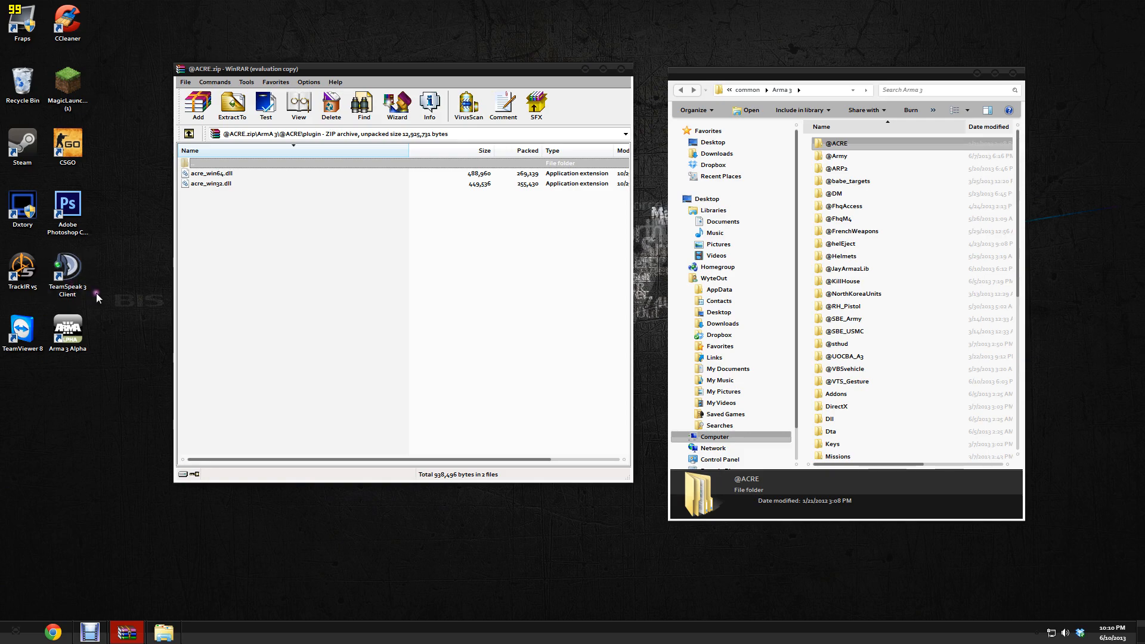
pyautogui.rightClick(67, 271)
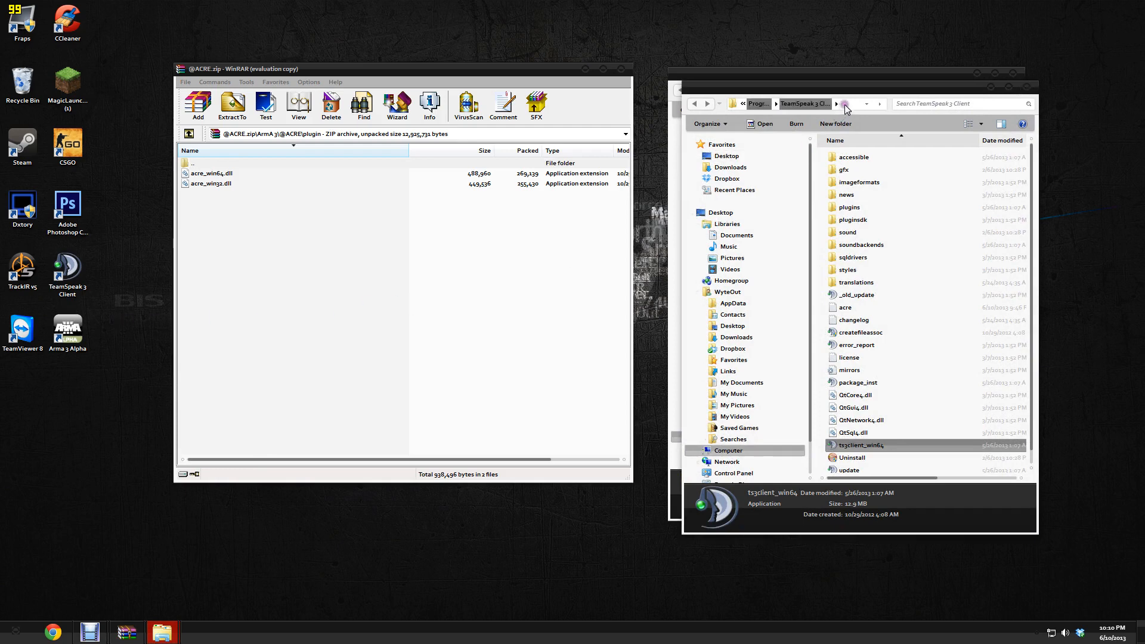
pyautogui.moveTo(886, 332)
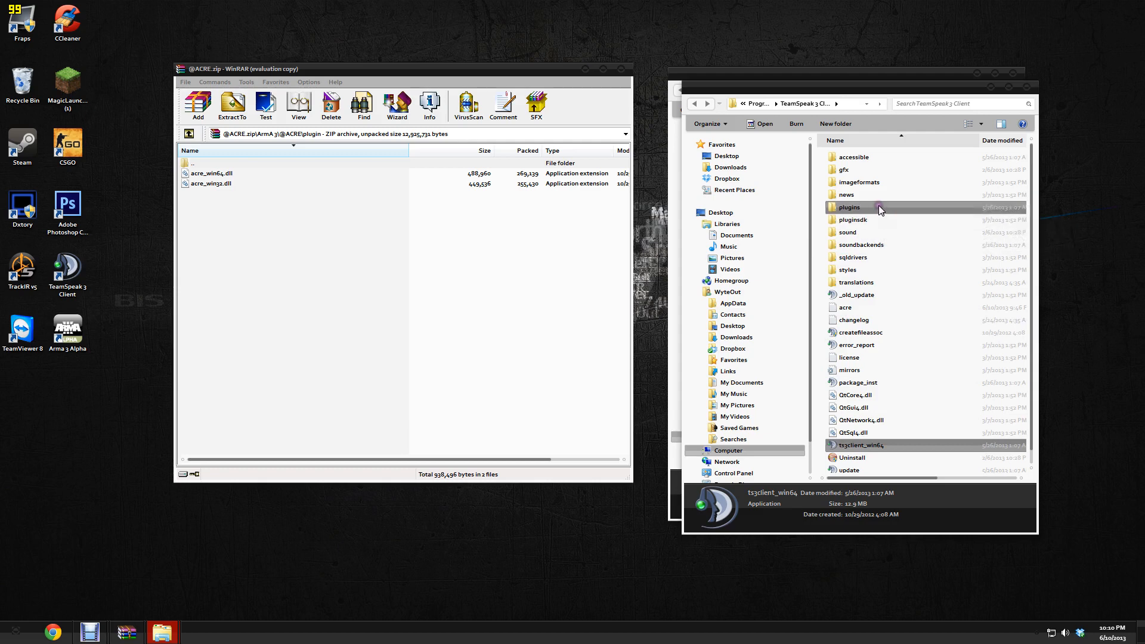
pyautogui.doubleClick(848, 208)
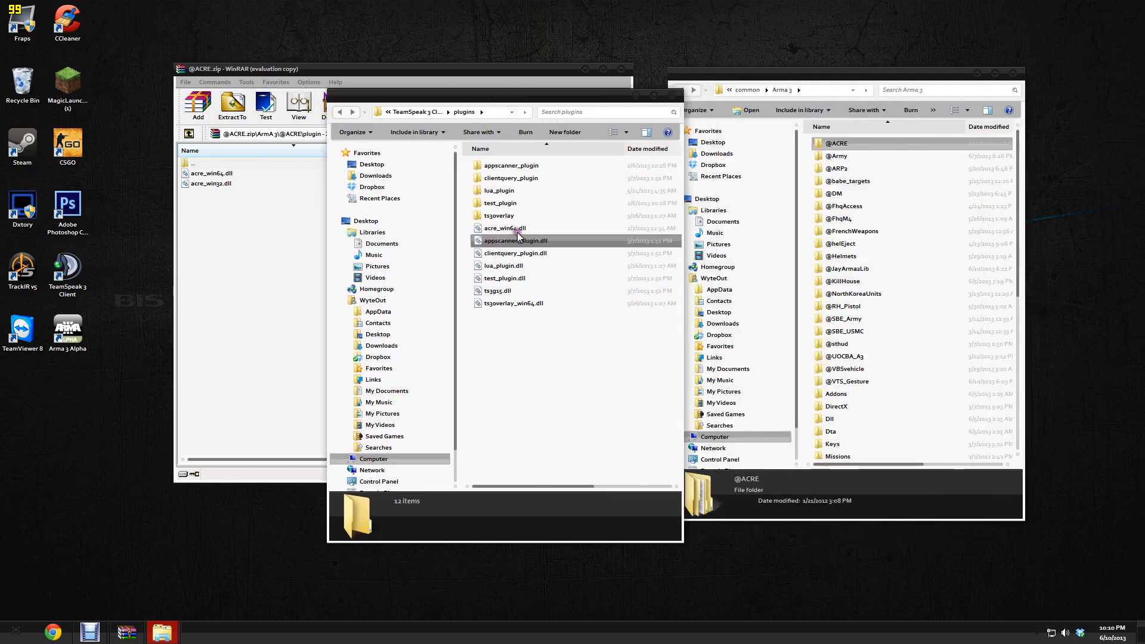
pyautogui.click(513, 303)
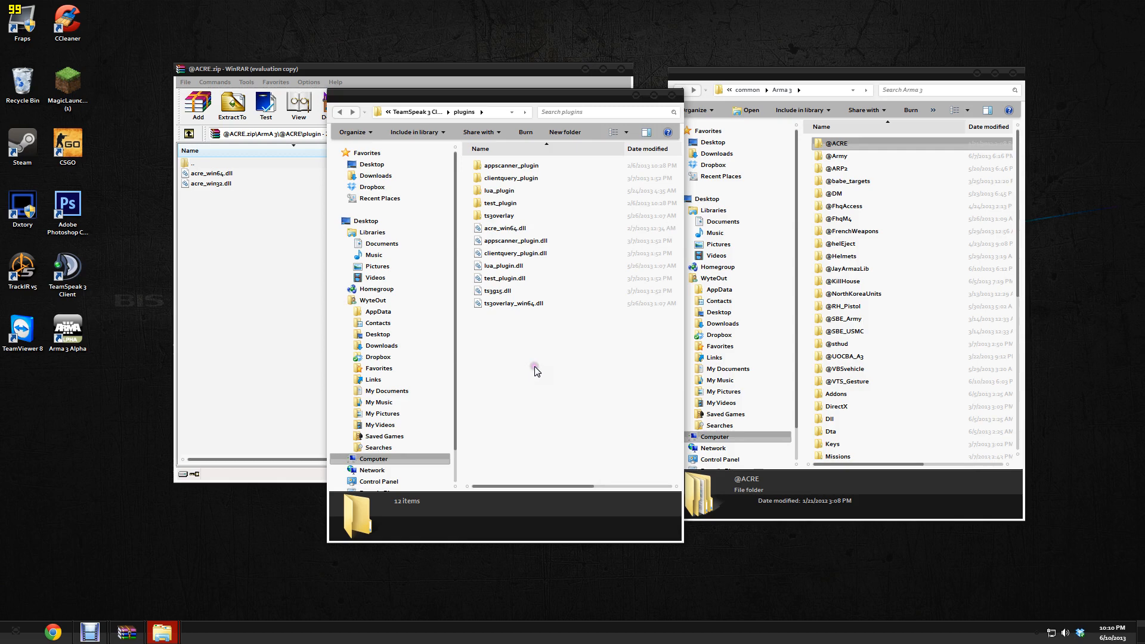
pyautogui.rightClick(536, 371)
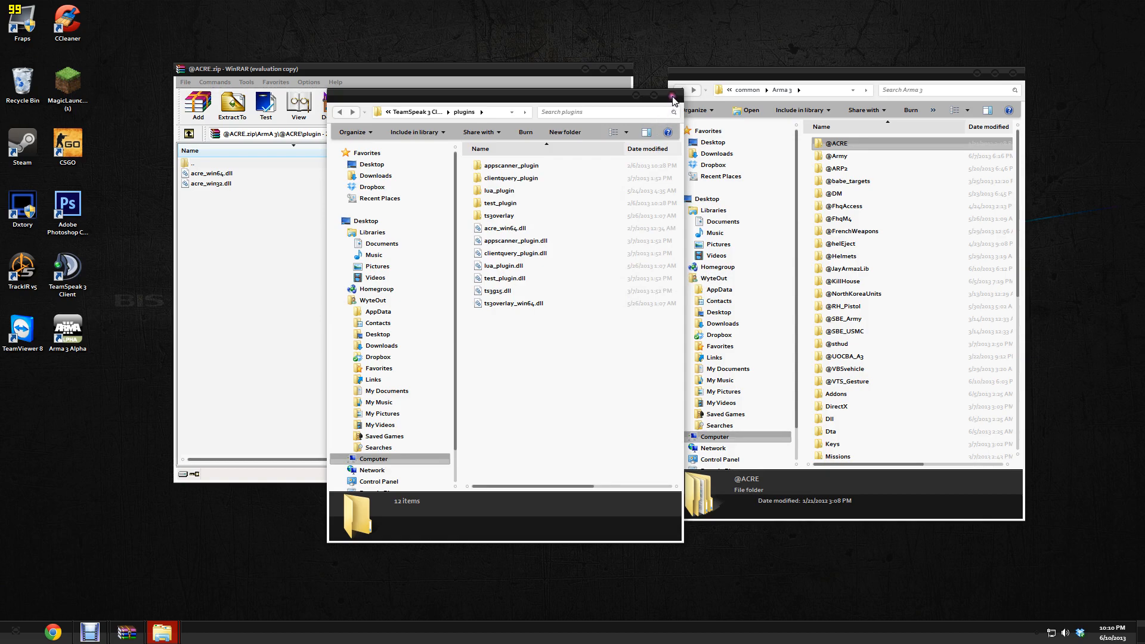
pyautogui.click(672, 96)
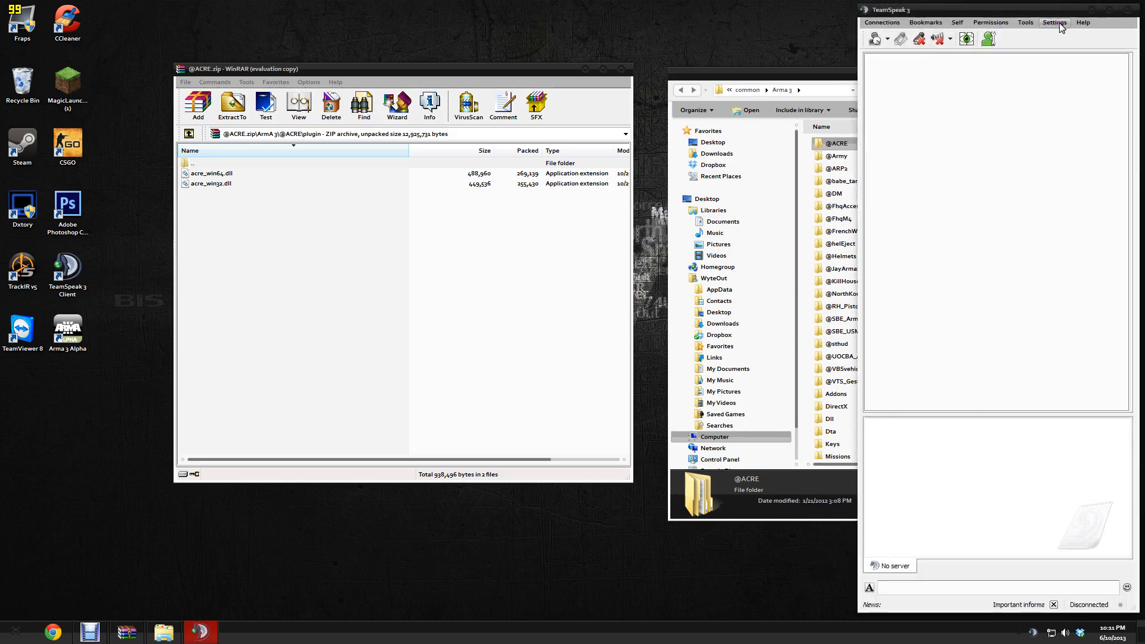
# Enable ACRE Plugin 1.4.10 in TeamSpeak's Settings > Plugins list and close the plugins window
pyautogui.click(1054, 22)
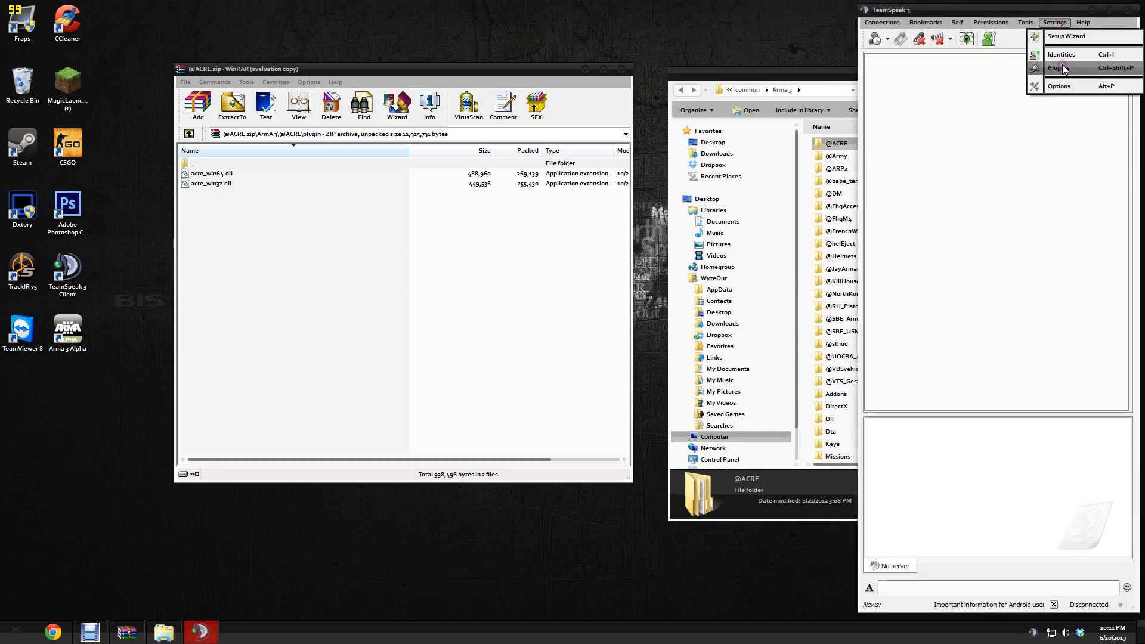
pyautogui.click(1059, 67)
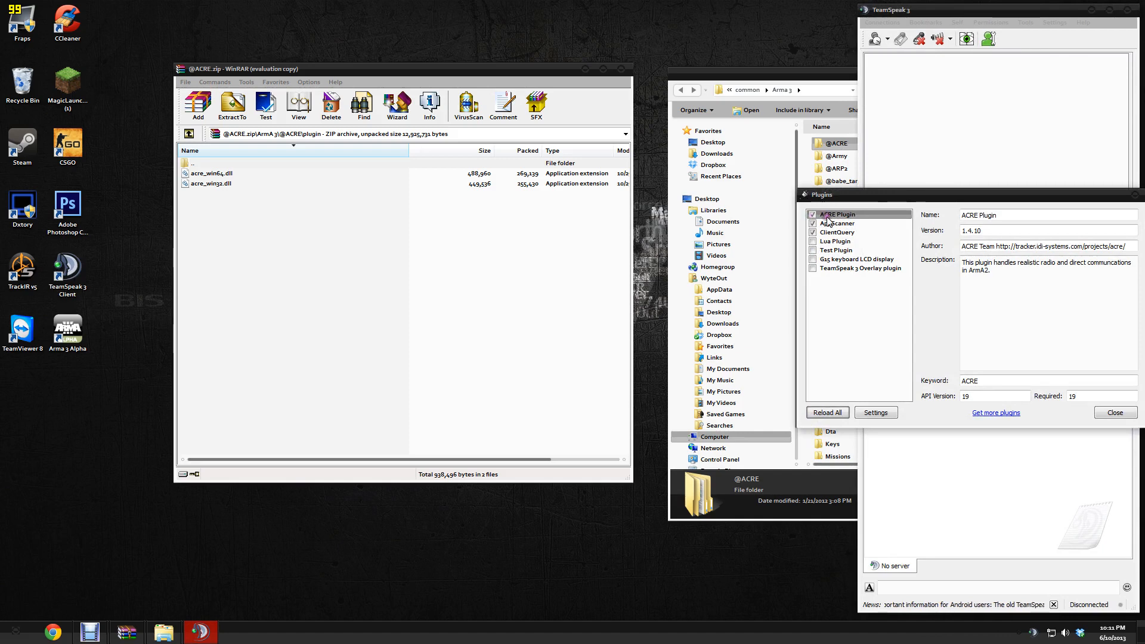
pyautogui.moveTo(822, 195); pyautogui.dragTo(779, 150)
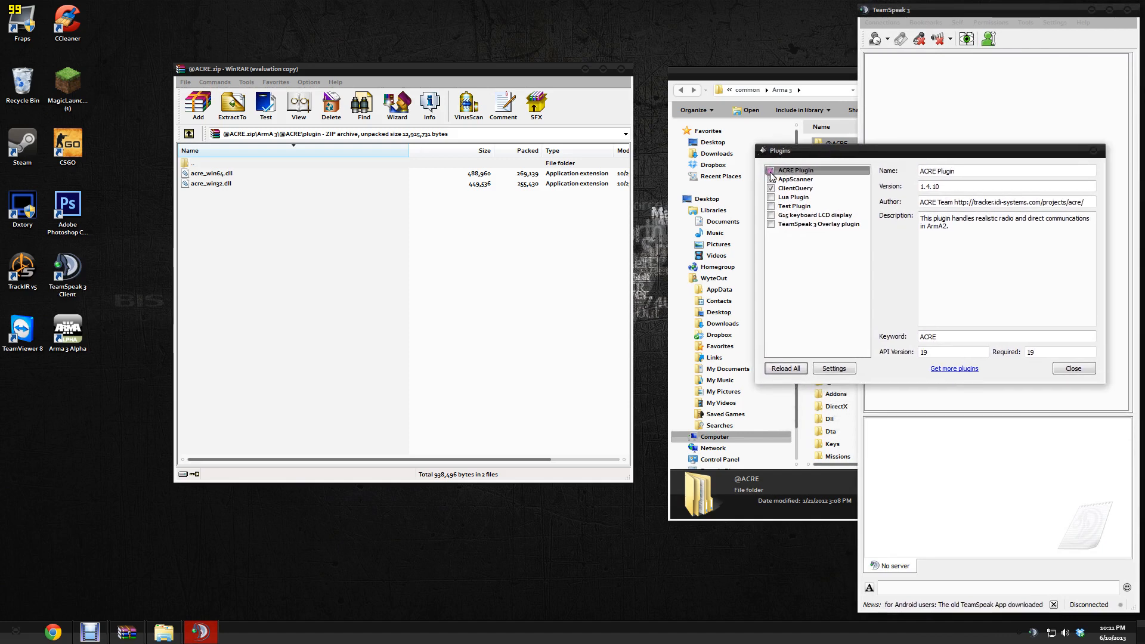
pyautogui.click(772, 179)
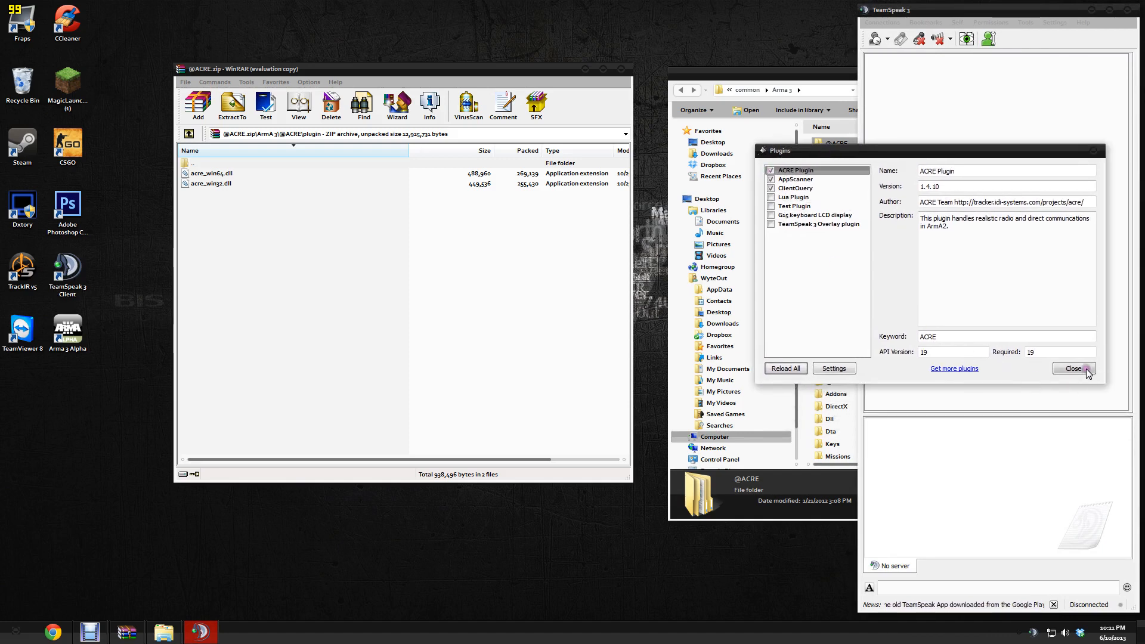
pyautogui.click(1071, 369)
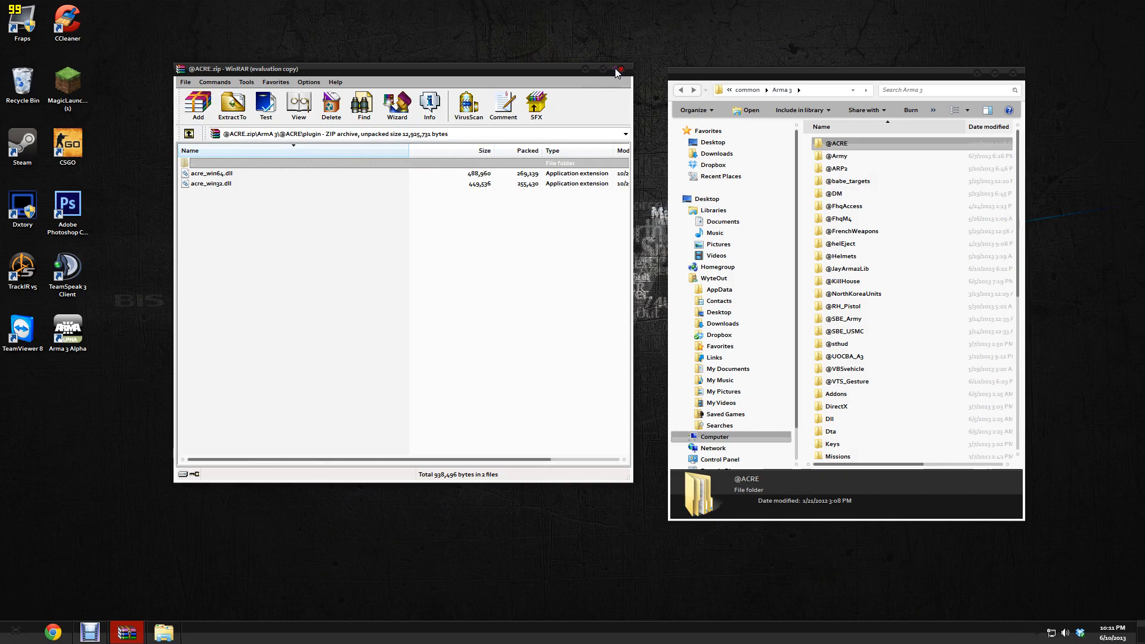
pyautogui.moveTo(617, 72)
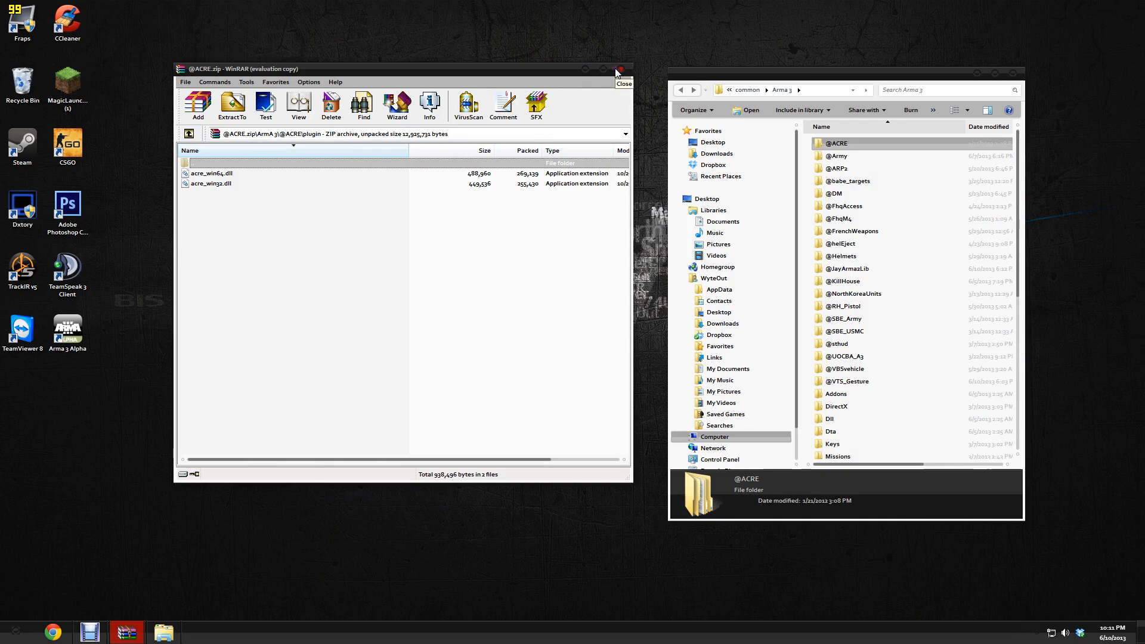
pyautogui.click(620, 69)
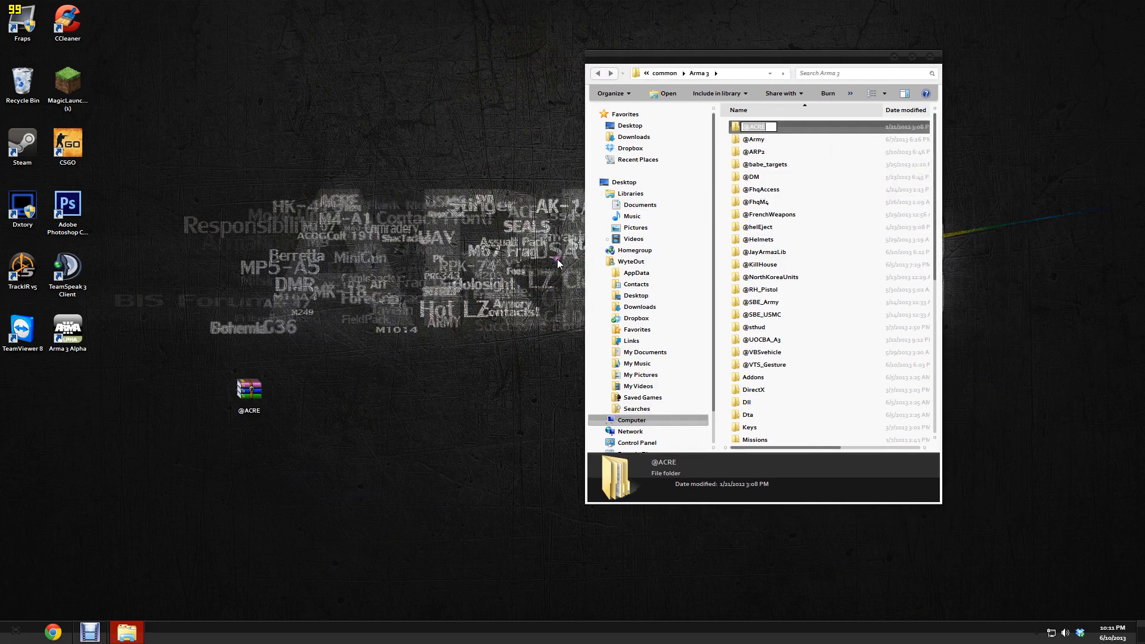
pyautogui.doubleClick(249, 389)
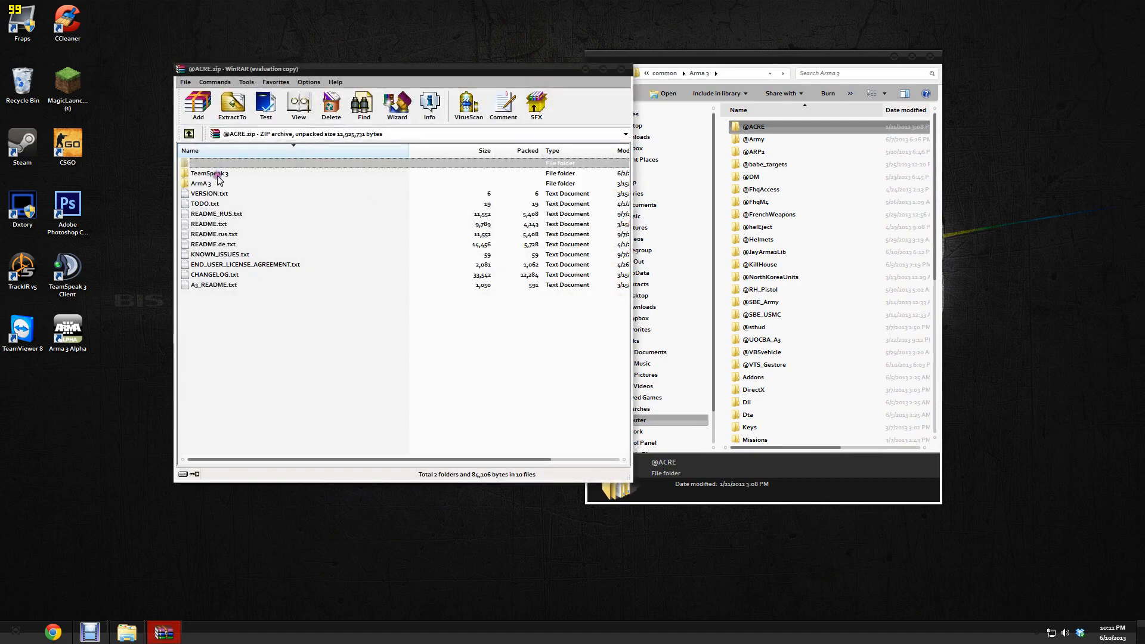
pyautogui.doubleClick(201, 183)
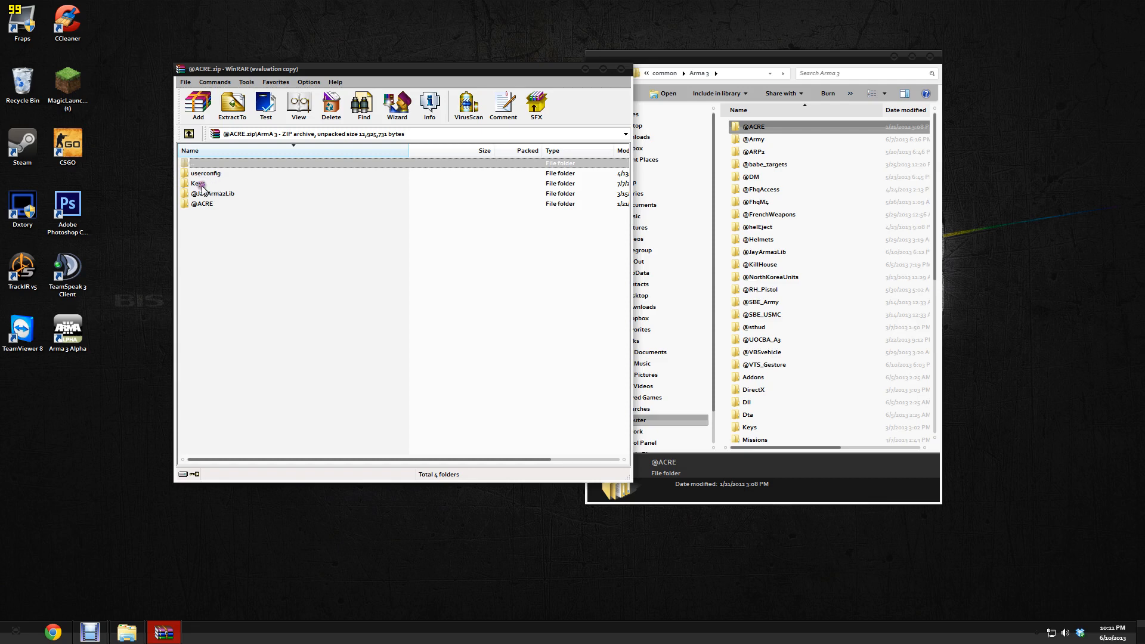
pyautogui.click(199, 183)
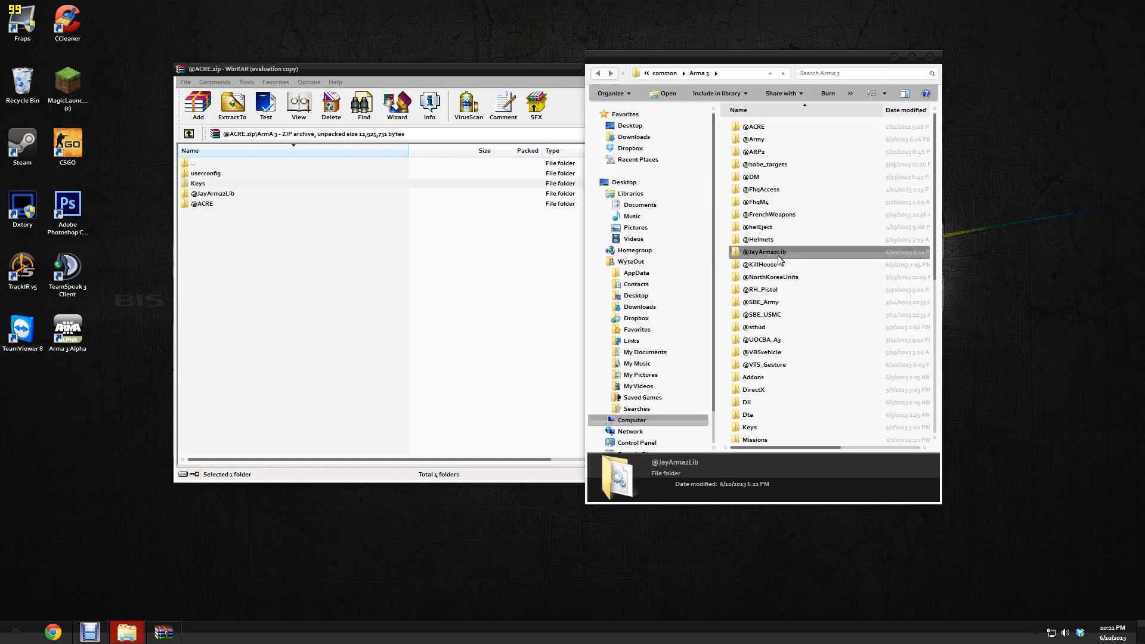
pyautogui.moveTo(763, 252)
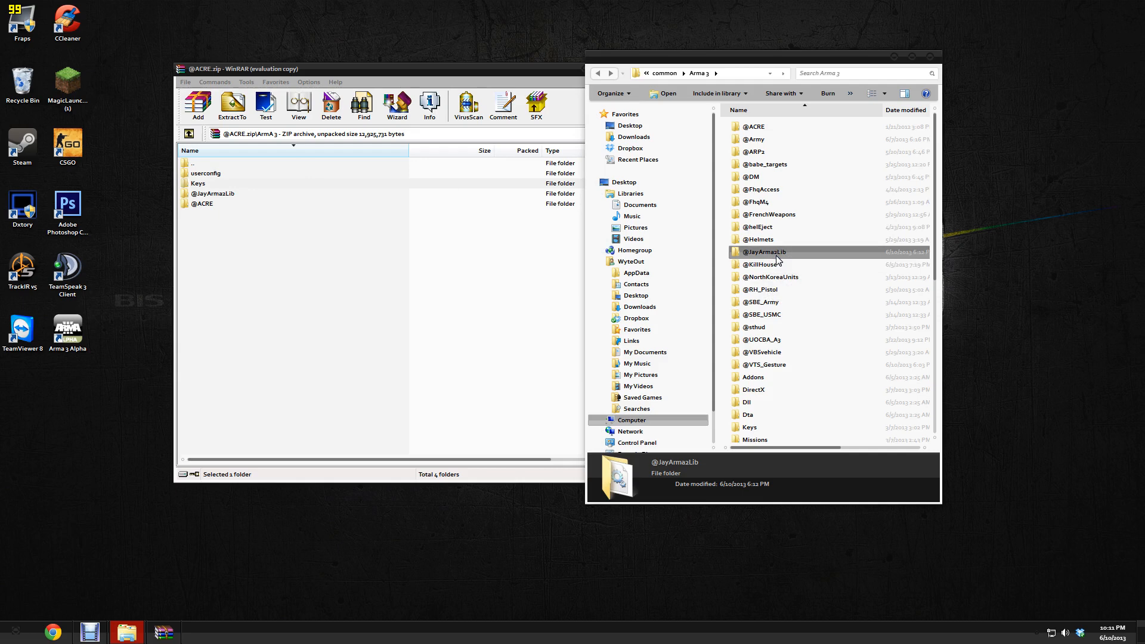
pyautogui.moveTo(241, 175)
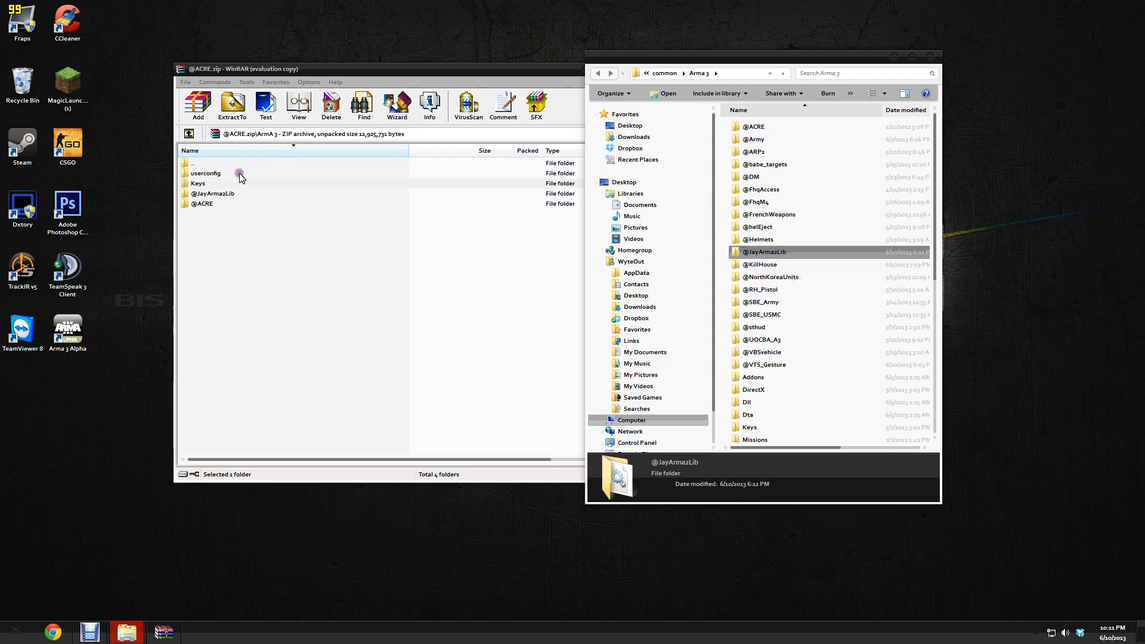
pyautogui.moveTo(223, 183)
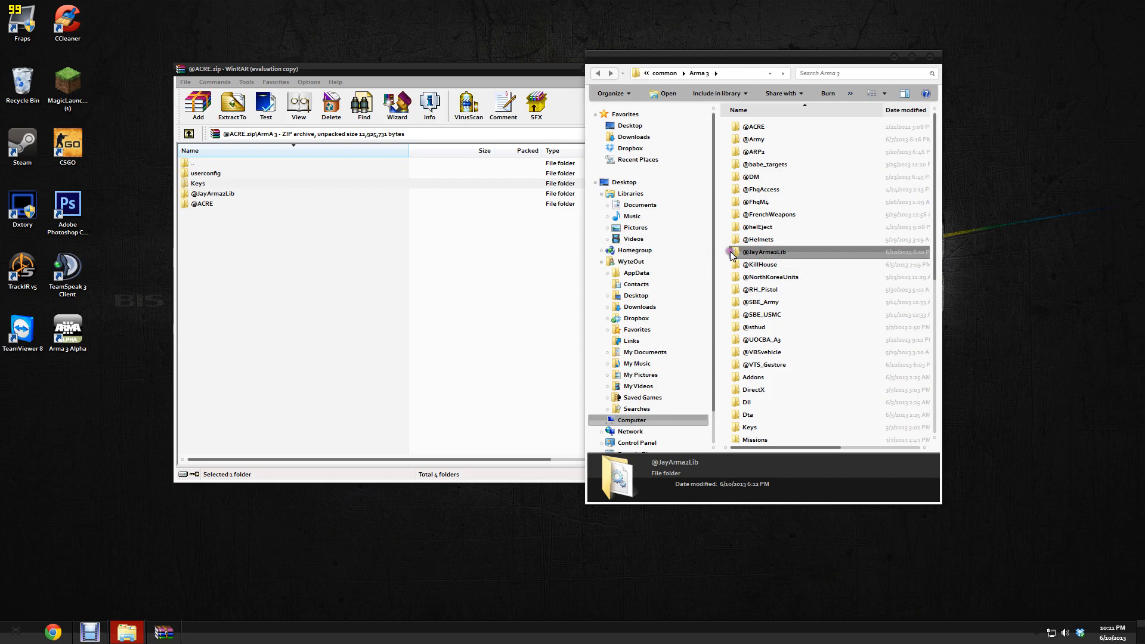
# Open the game's userconfig folder in Explorer showing acre and vts_gesture
pyautogui.click(206, 173)
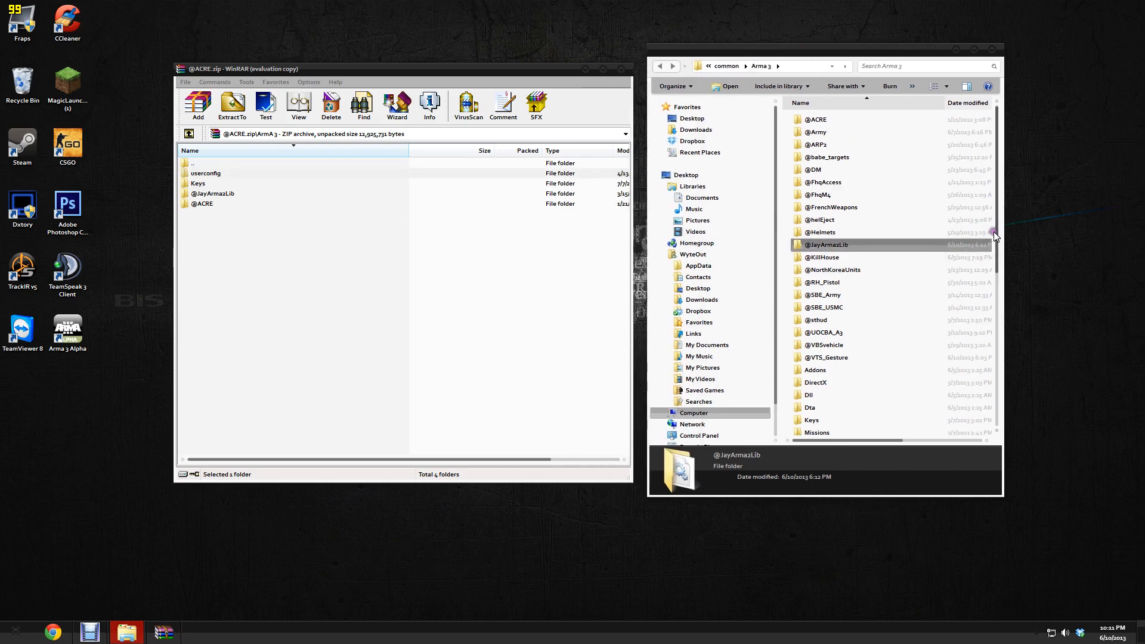
pyautogui.scroll(-3)
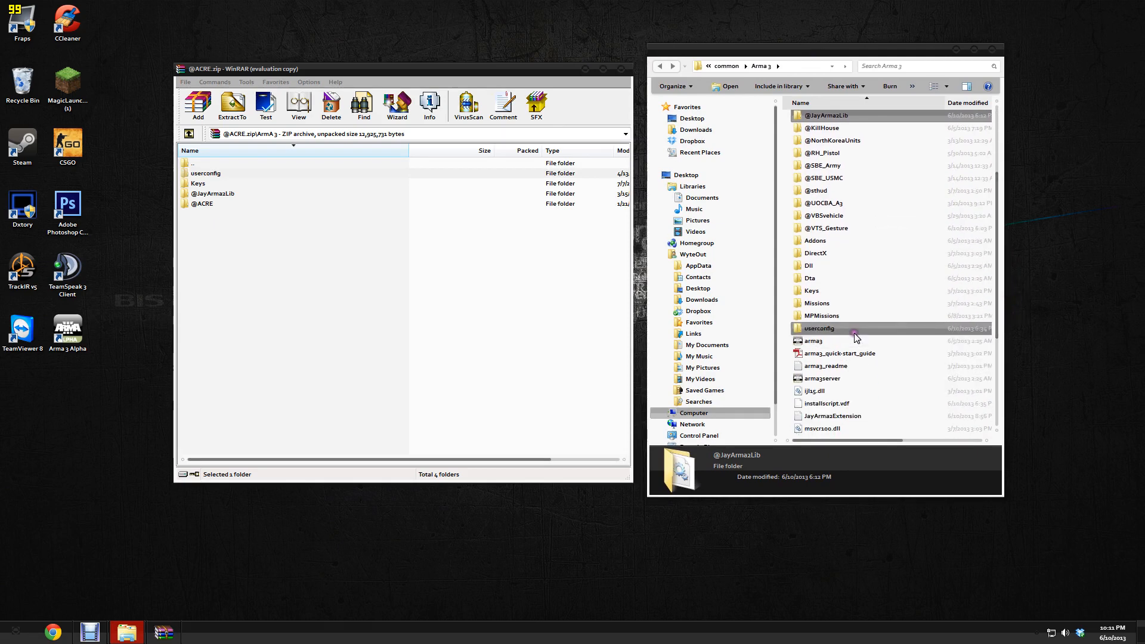
pyautogui.click(820, 328)
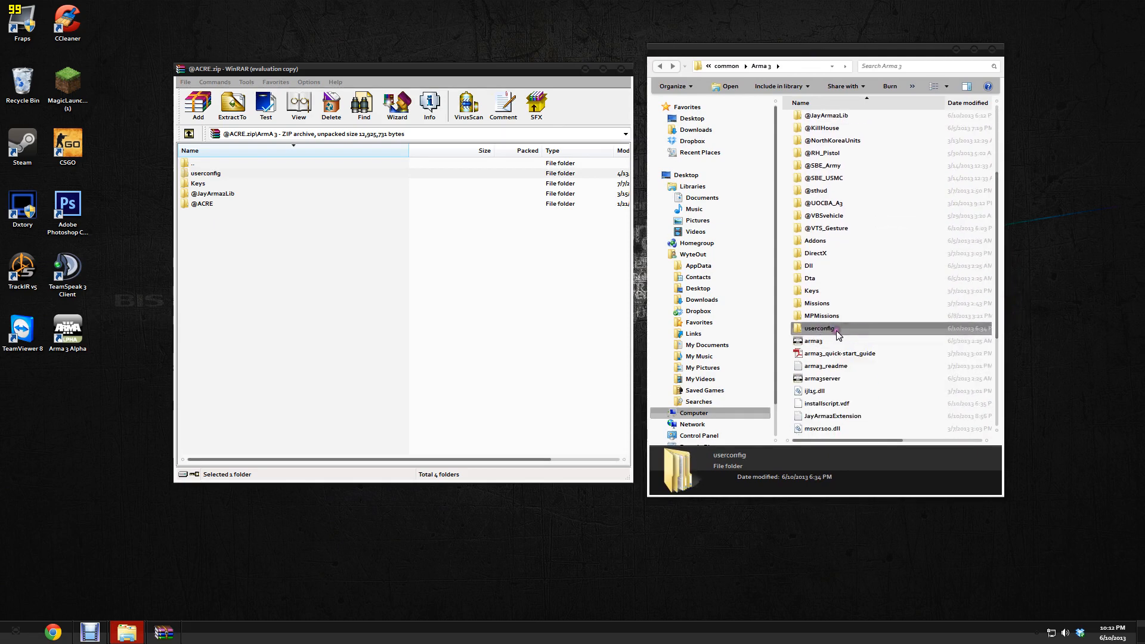
pyautogui.moveTo(820, 328)
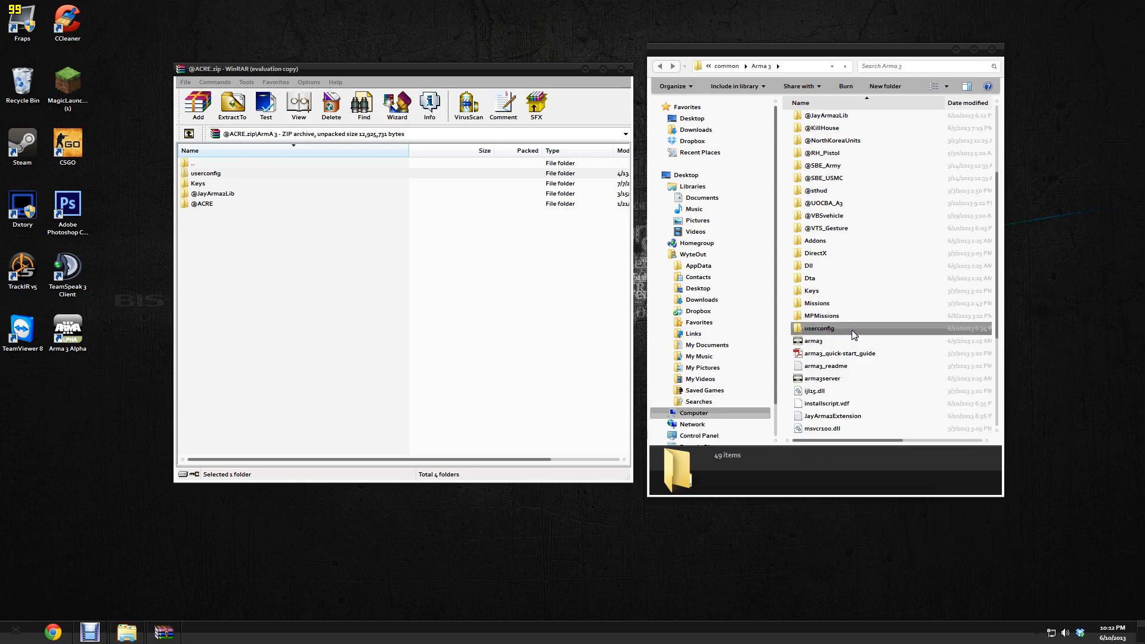
pyautogui.doubleClick(820, 328)
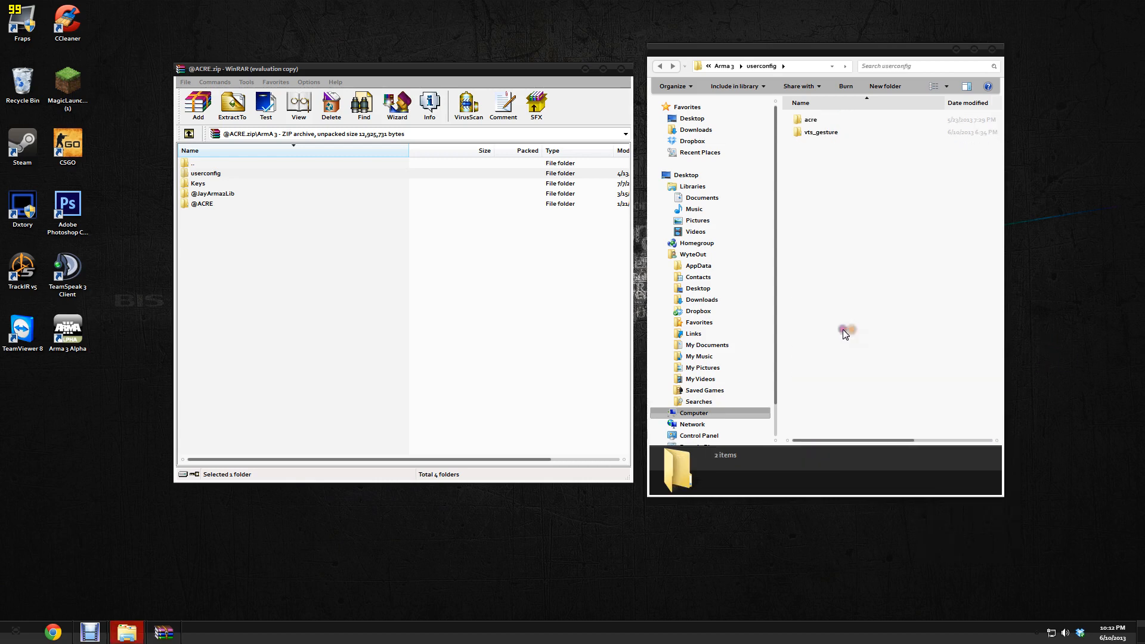
pyautogui.click(821, 133)
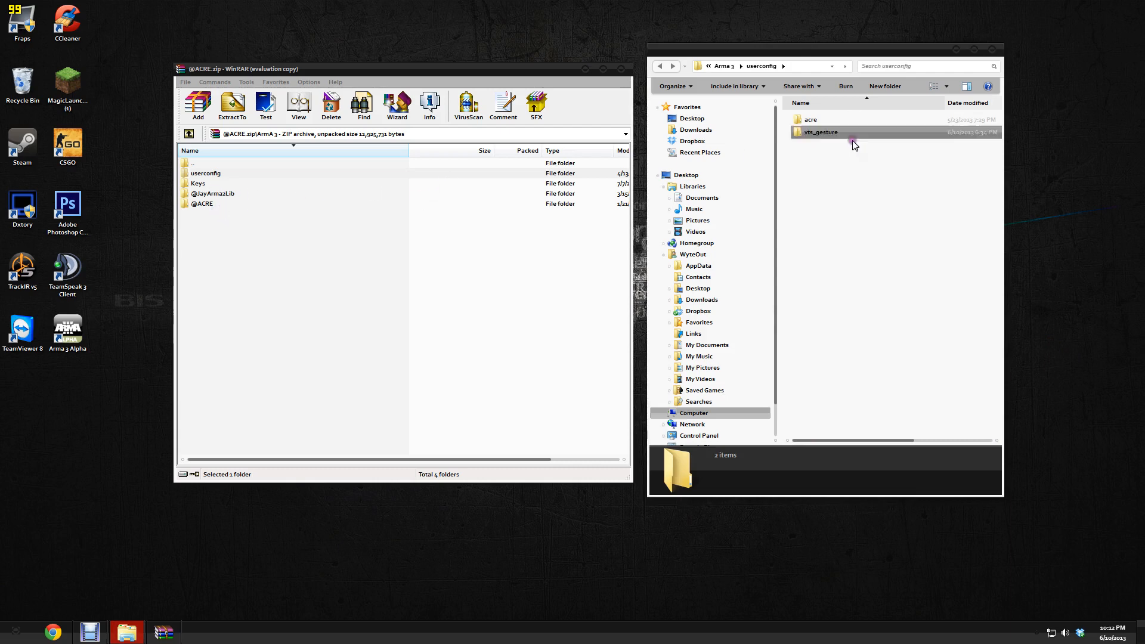
# Open userconfig in the archive and the game's acre folder holding acre_clientside_config.hpp and acre_keys.hpp
pyautogui.doubleClick(206, 173)
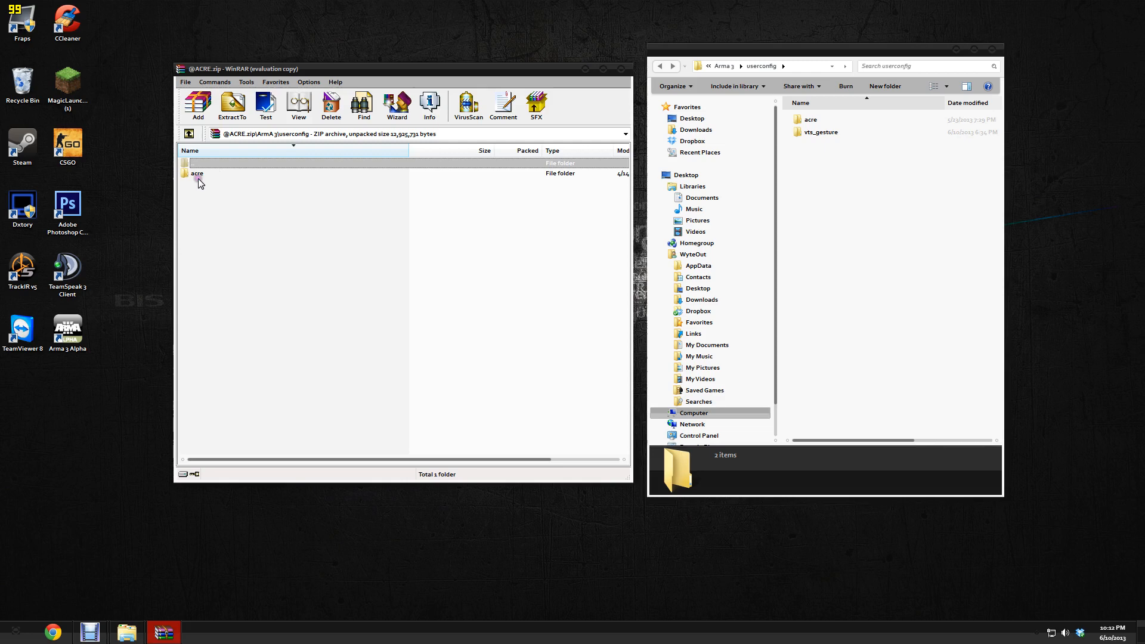
pyautogui.click(197, 173)
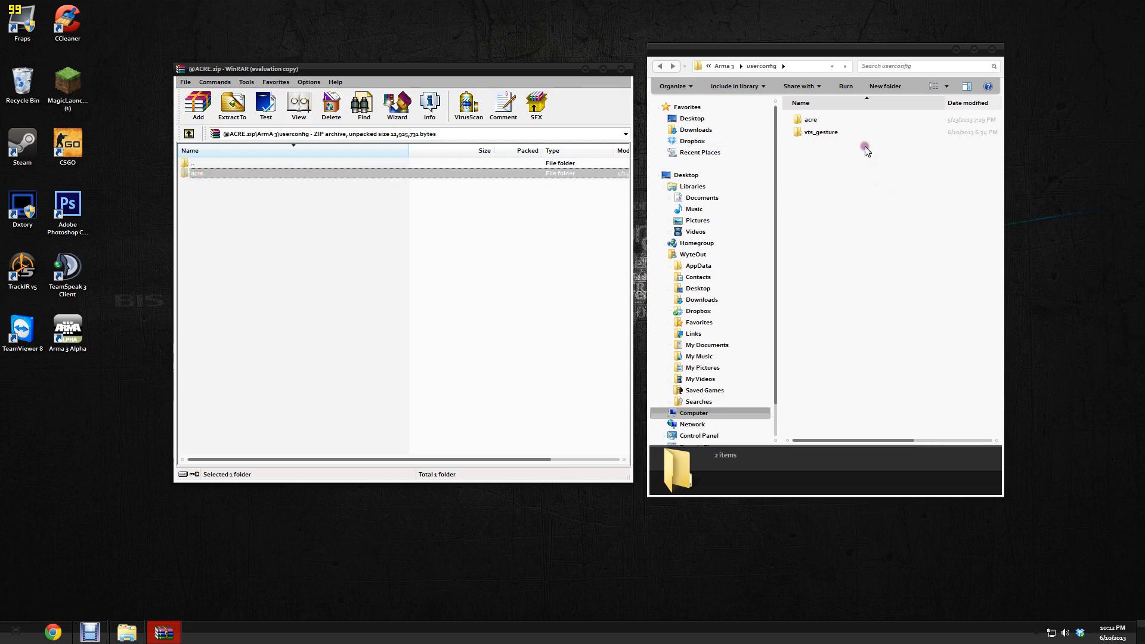
pyautogui.doubleClick(820, 119)
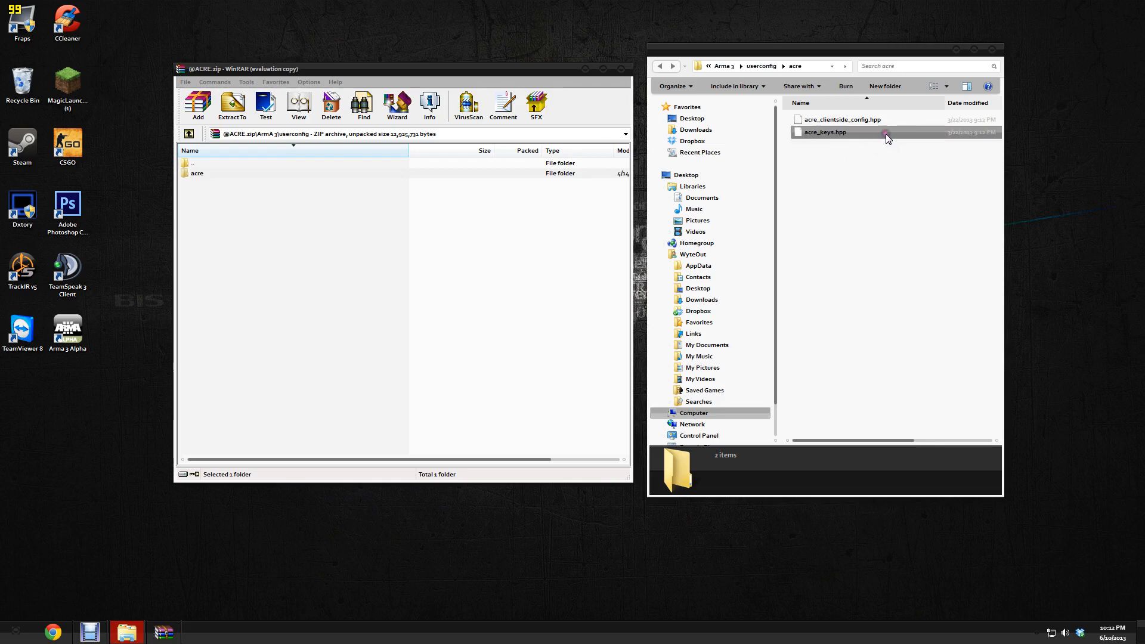
pyautogui.click(660, 66)
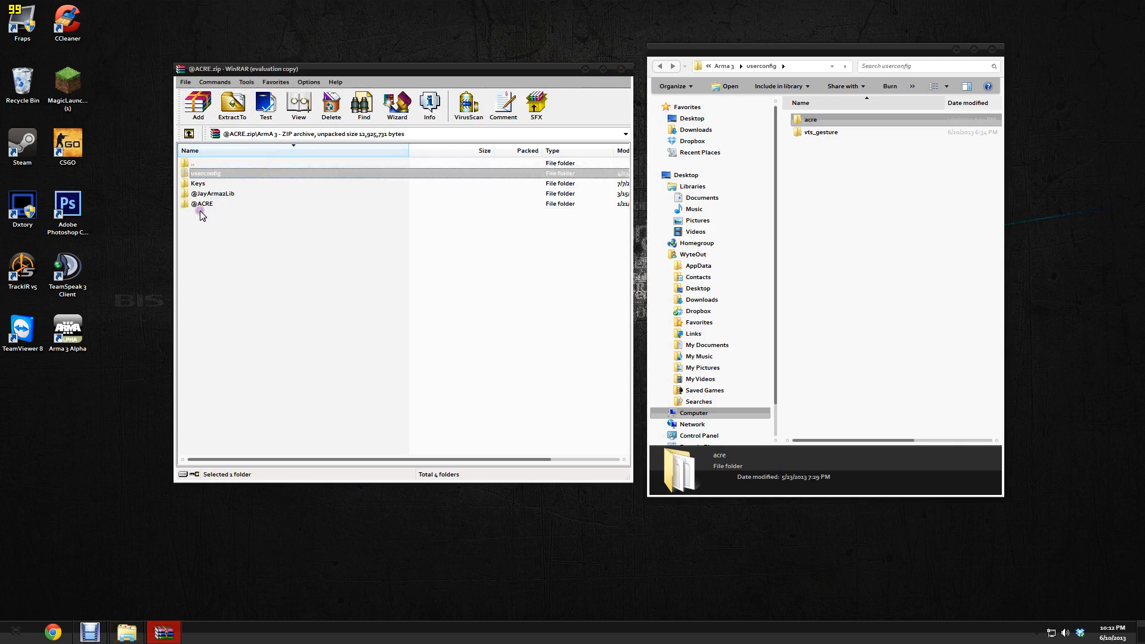
# Return to the ArmA 3 level in the archive and close the WinRAR window
pyautogui.doubleClick(213, 194)
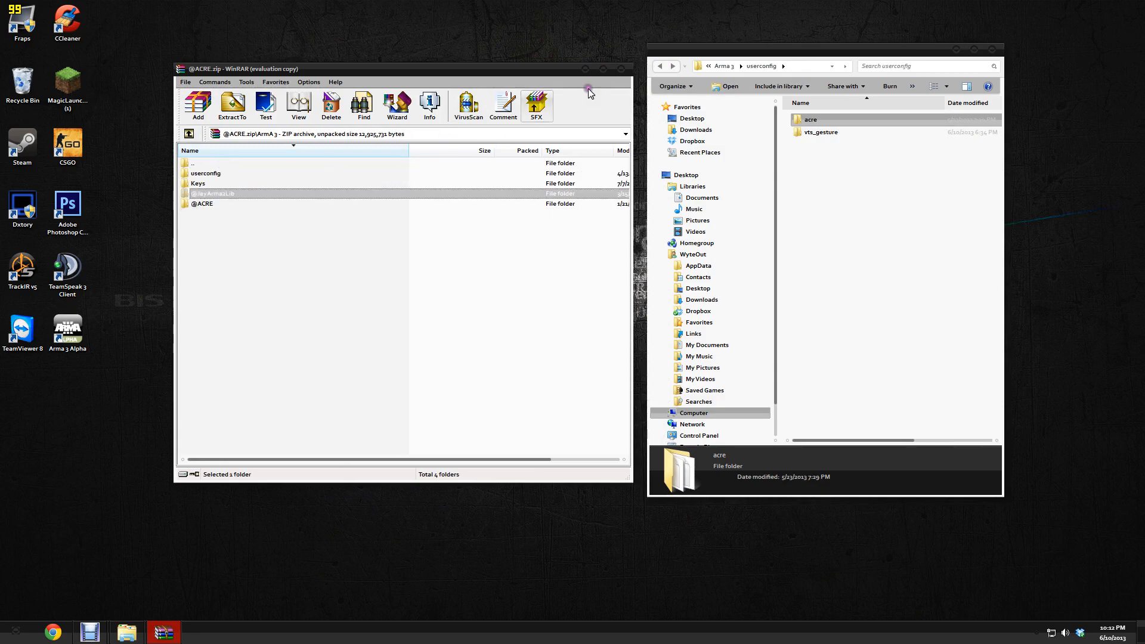
pyautogui.moveTo(622, 69)
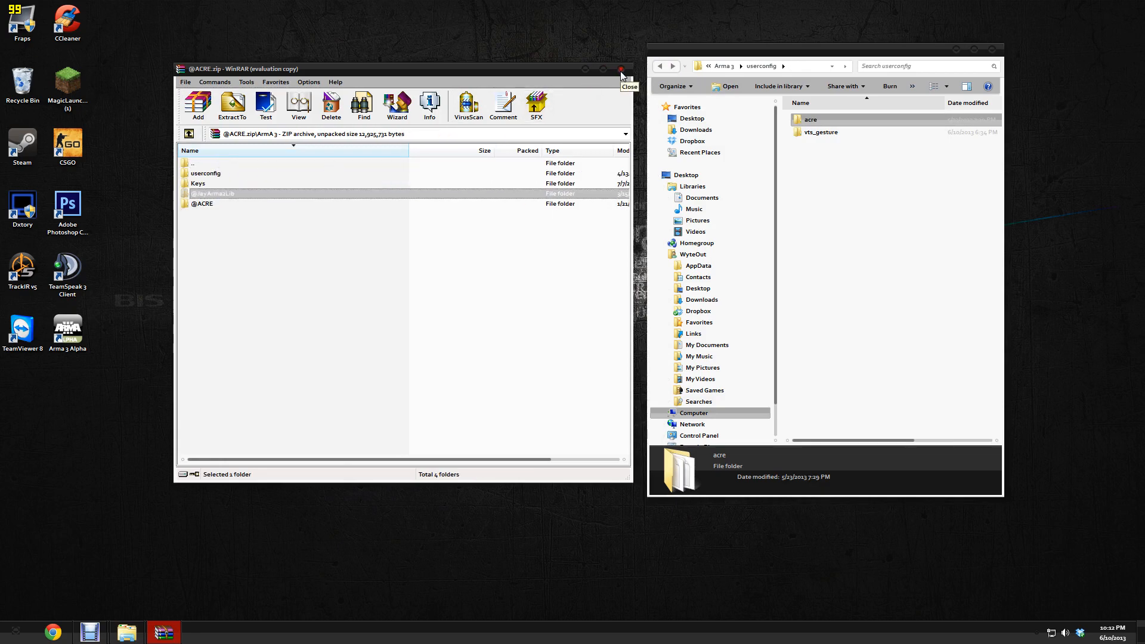
pyautogui.click(621, 69)
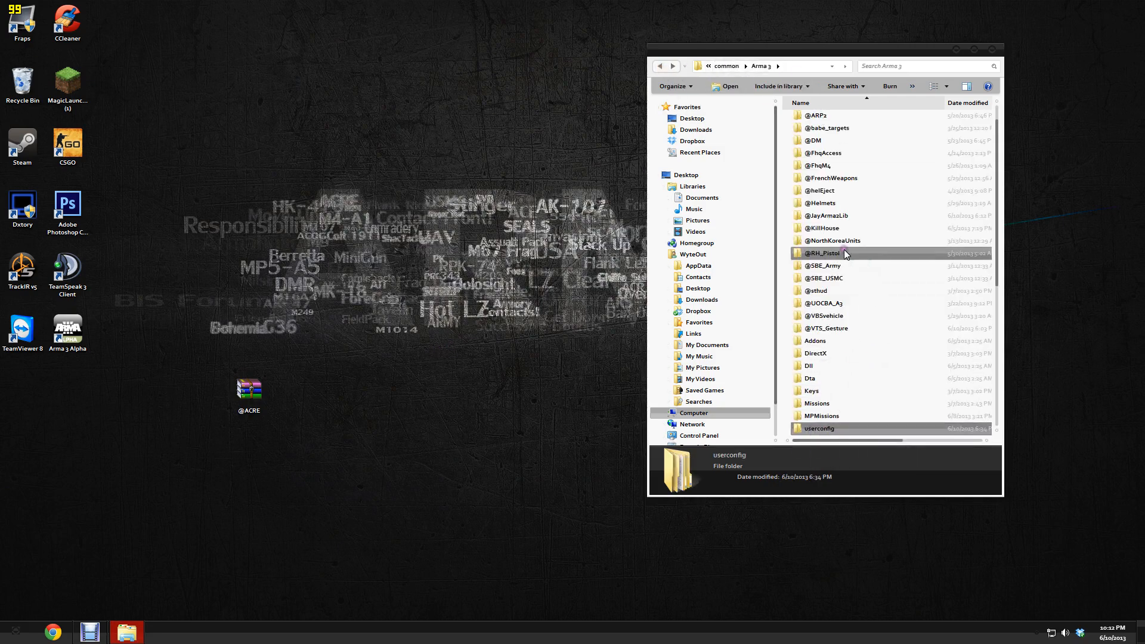
pyautogui.moveTo(825, 115)
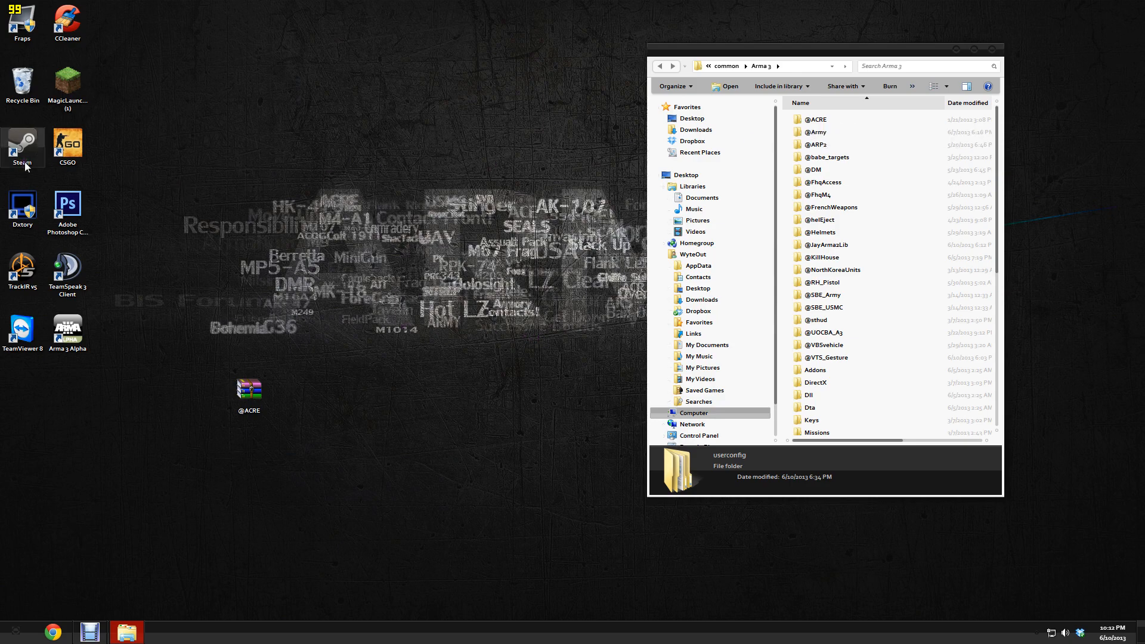
# Bring up the right-click launch options for the TeamSpeak 3 Client desktop shortcut
pyautogui.rightClick(22, 144)
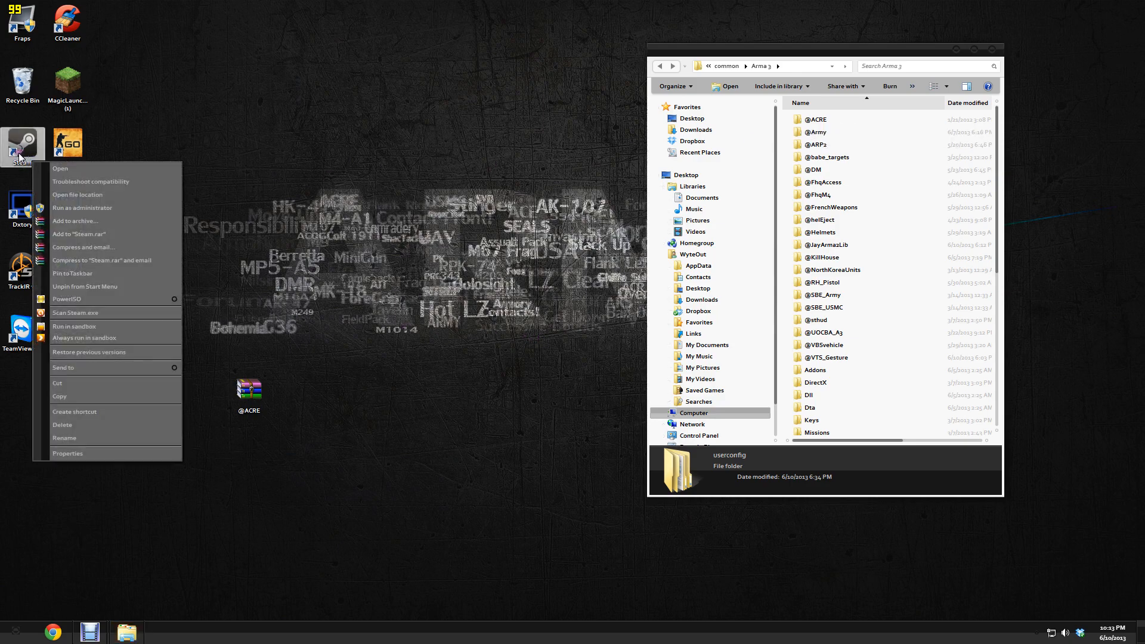
pyautogui.moveTo(83, 208)
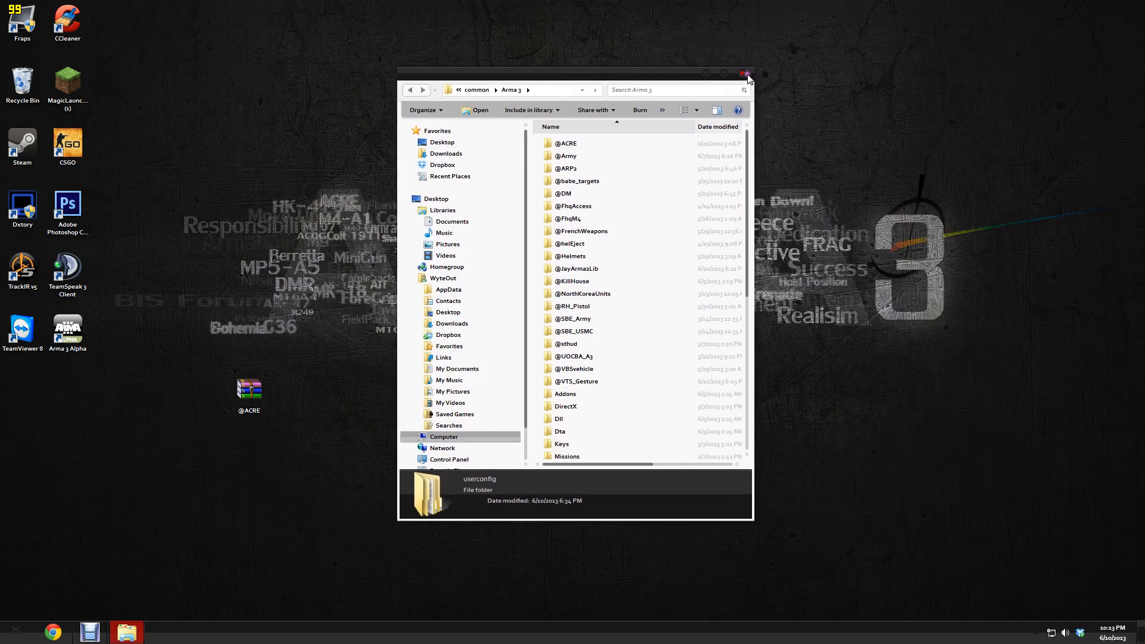
pyautogui.rightClick(67, 268)
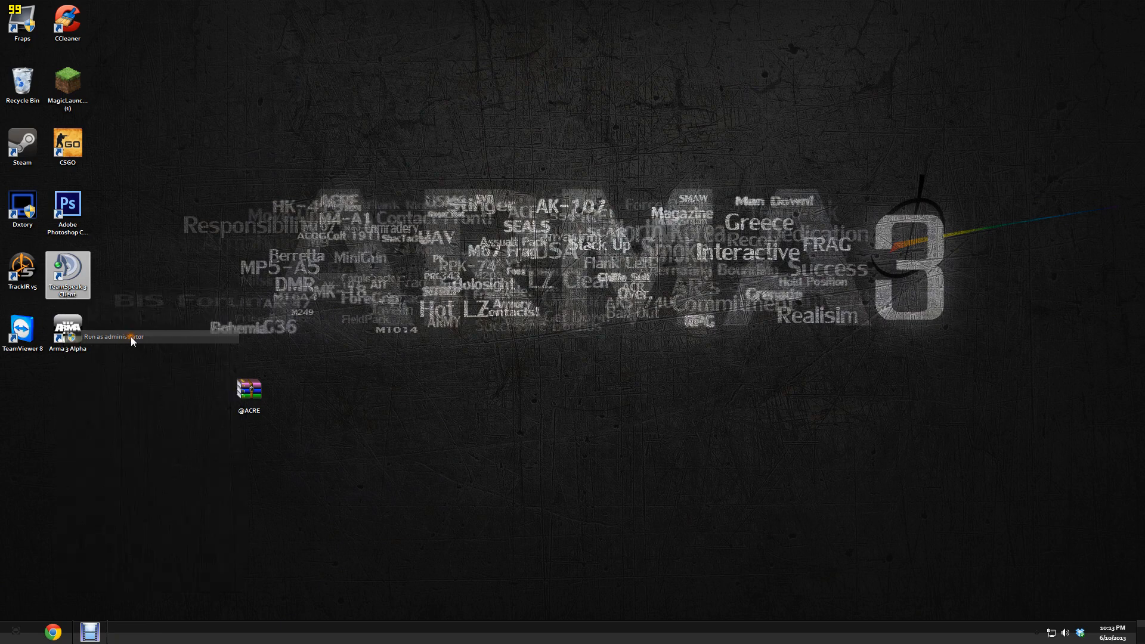
# Run TeamSpeak 3 as administrator and confirm ACRE Plugin 1.4.10 is enabled in the Plugins list
pyautogui.click(112, 336)
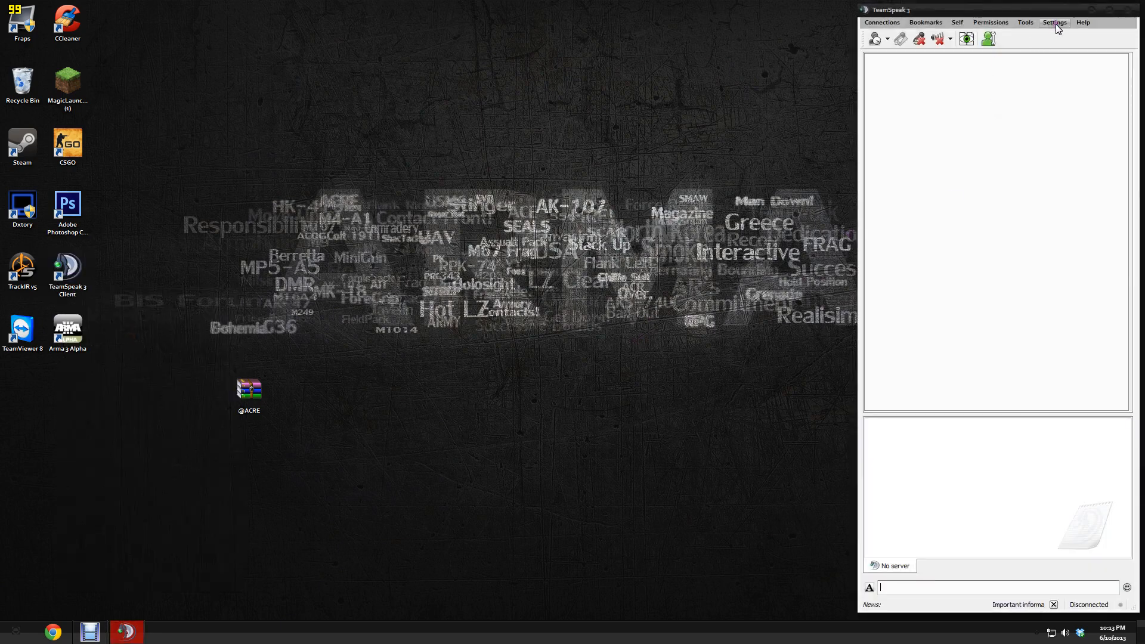
pyautogui.click(1054, 22)
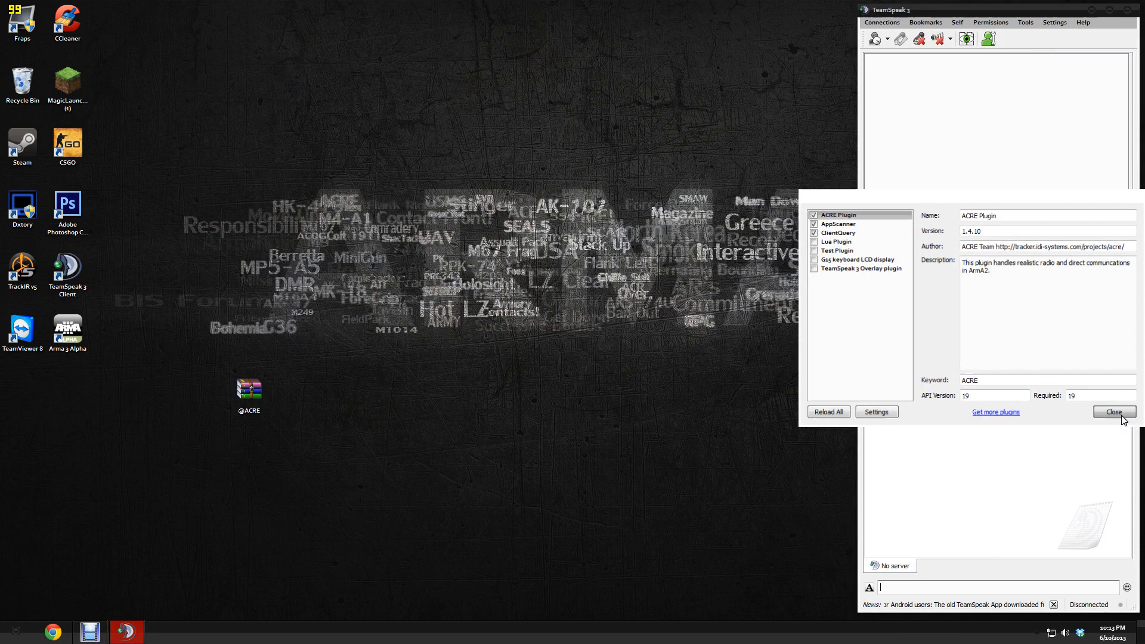
pyautogui.click(1113, 412)
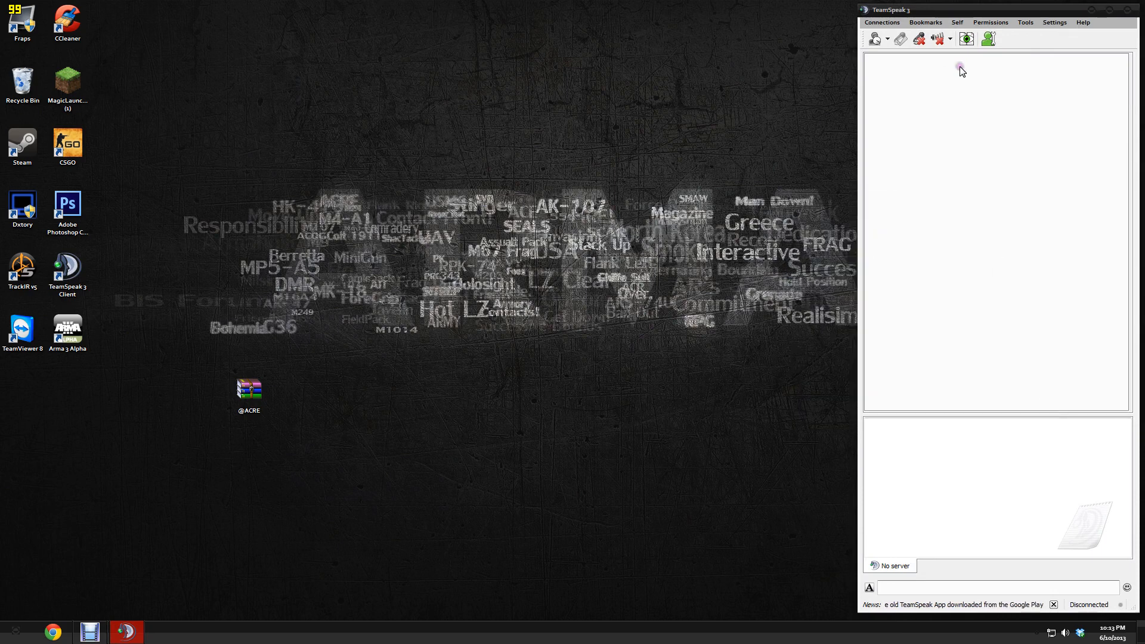